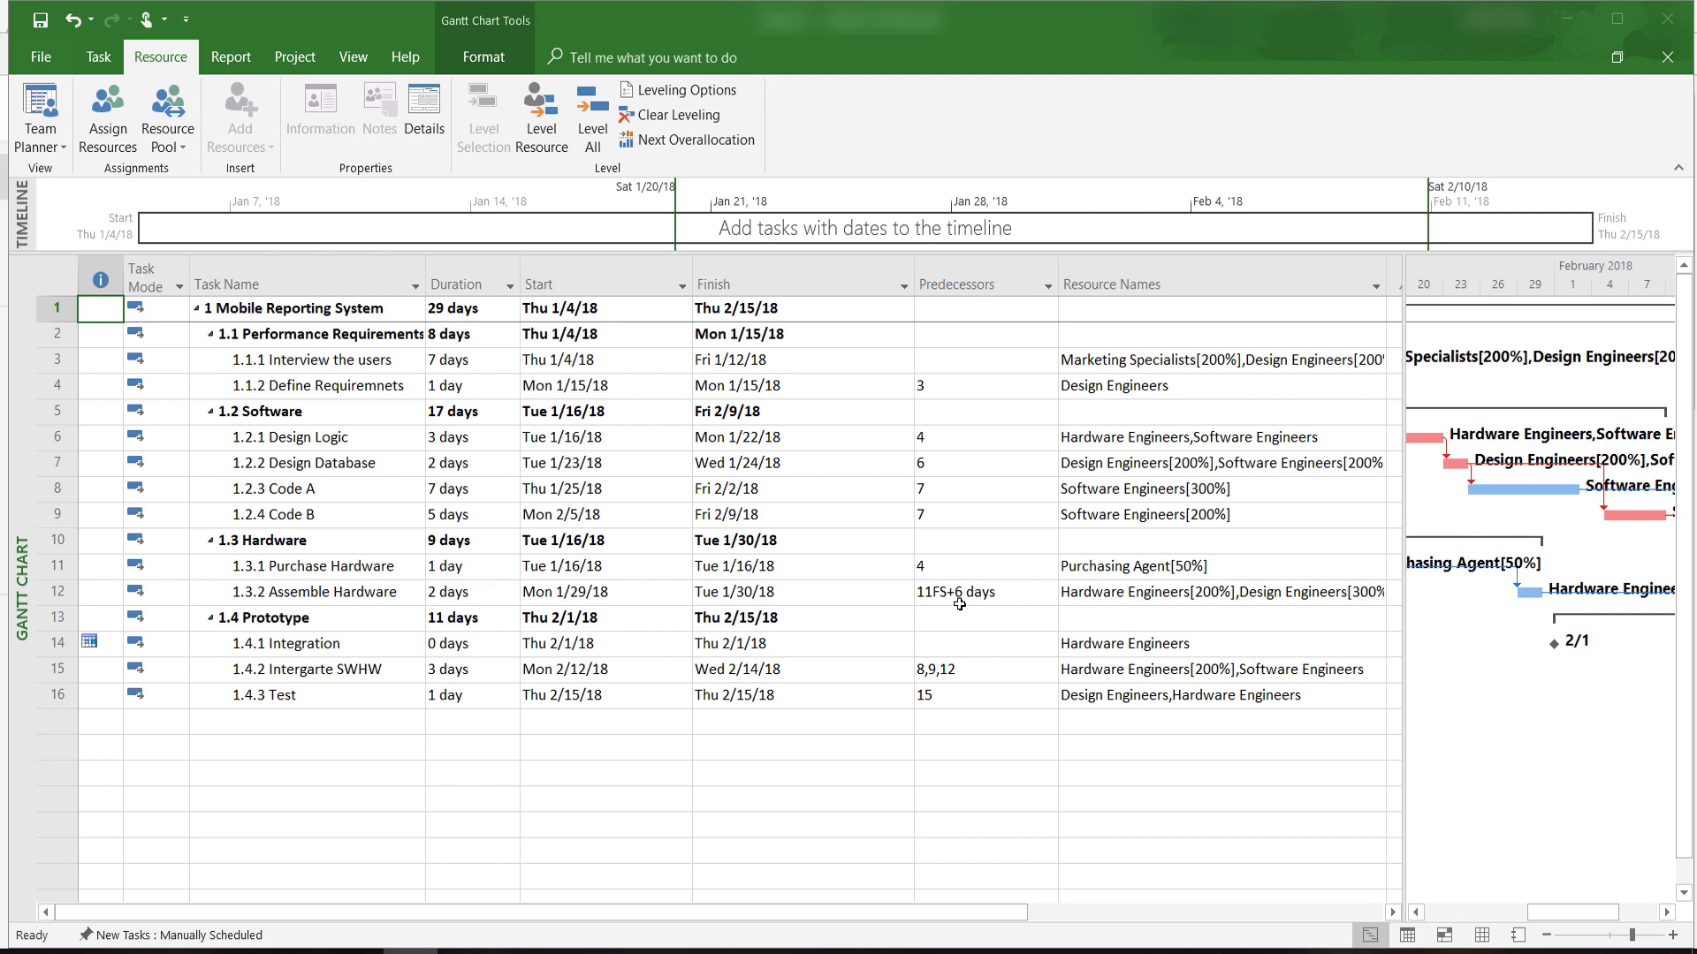
{"action": "mouse_move", "coordinate": [638, 173]}
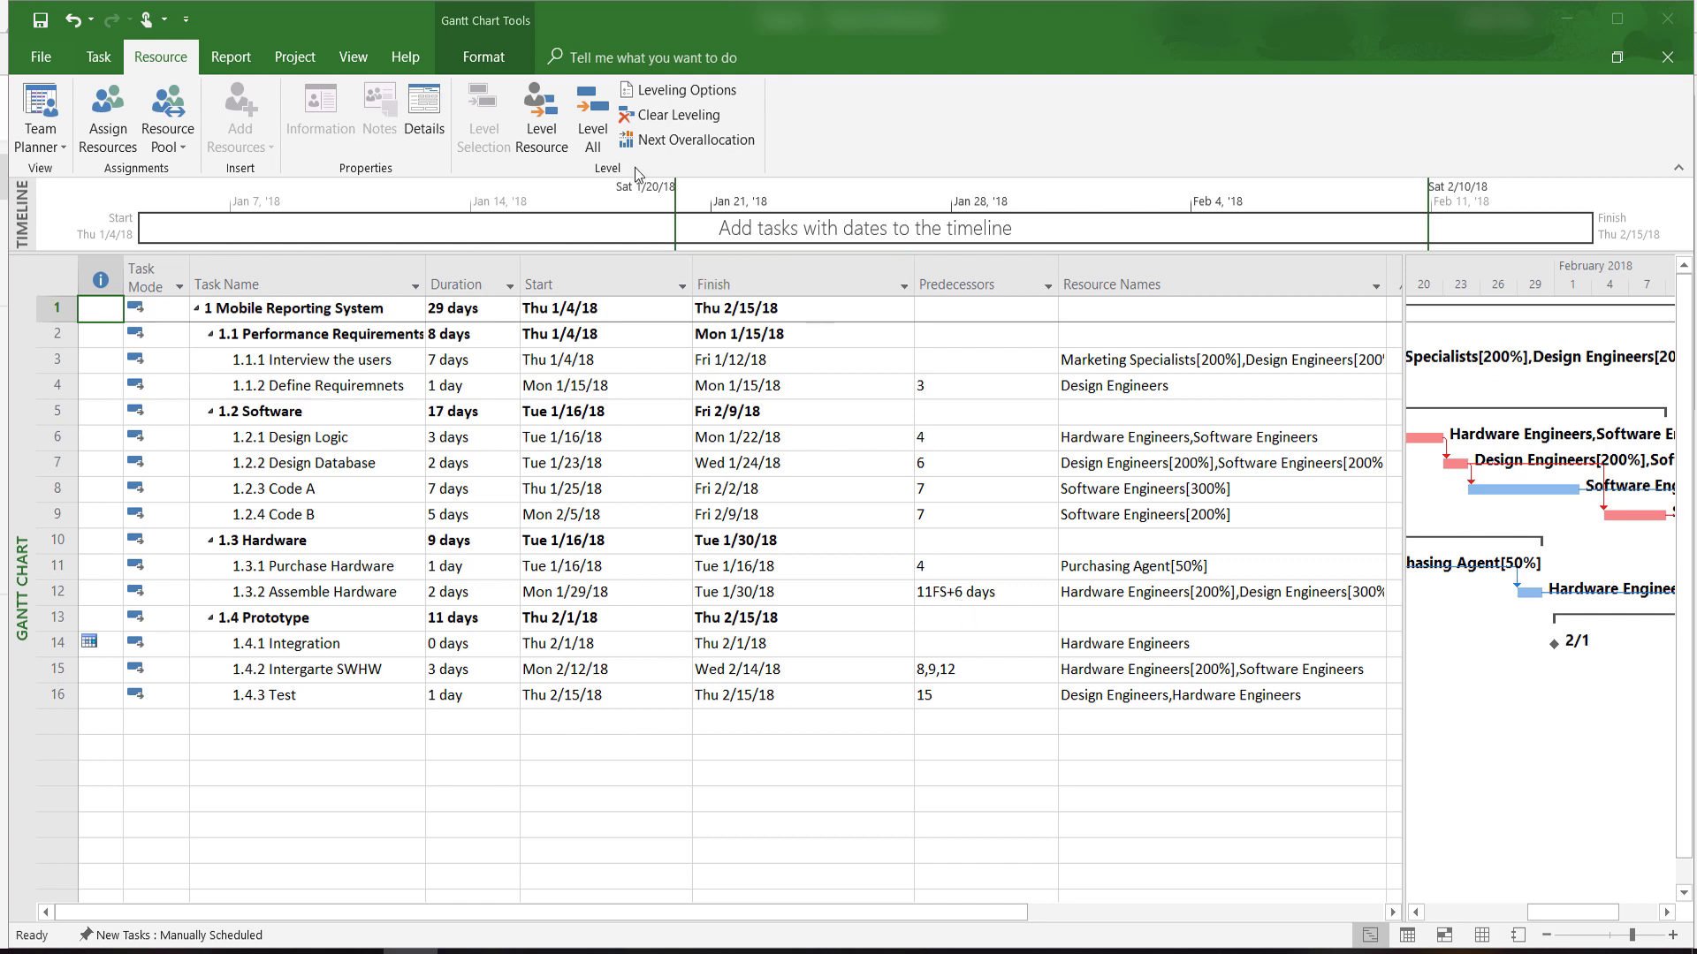
Step: Switch the ribbon to the View tab to reach the view and table commands
{"action": "left_click", "coordinate": [352, 56]}
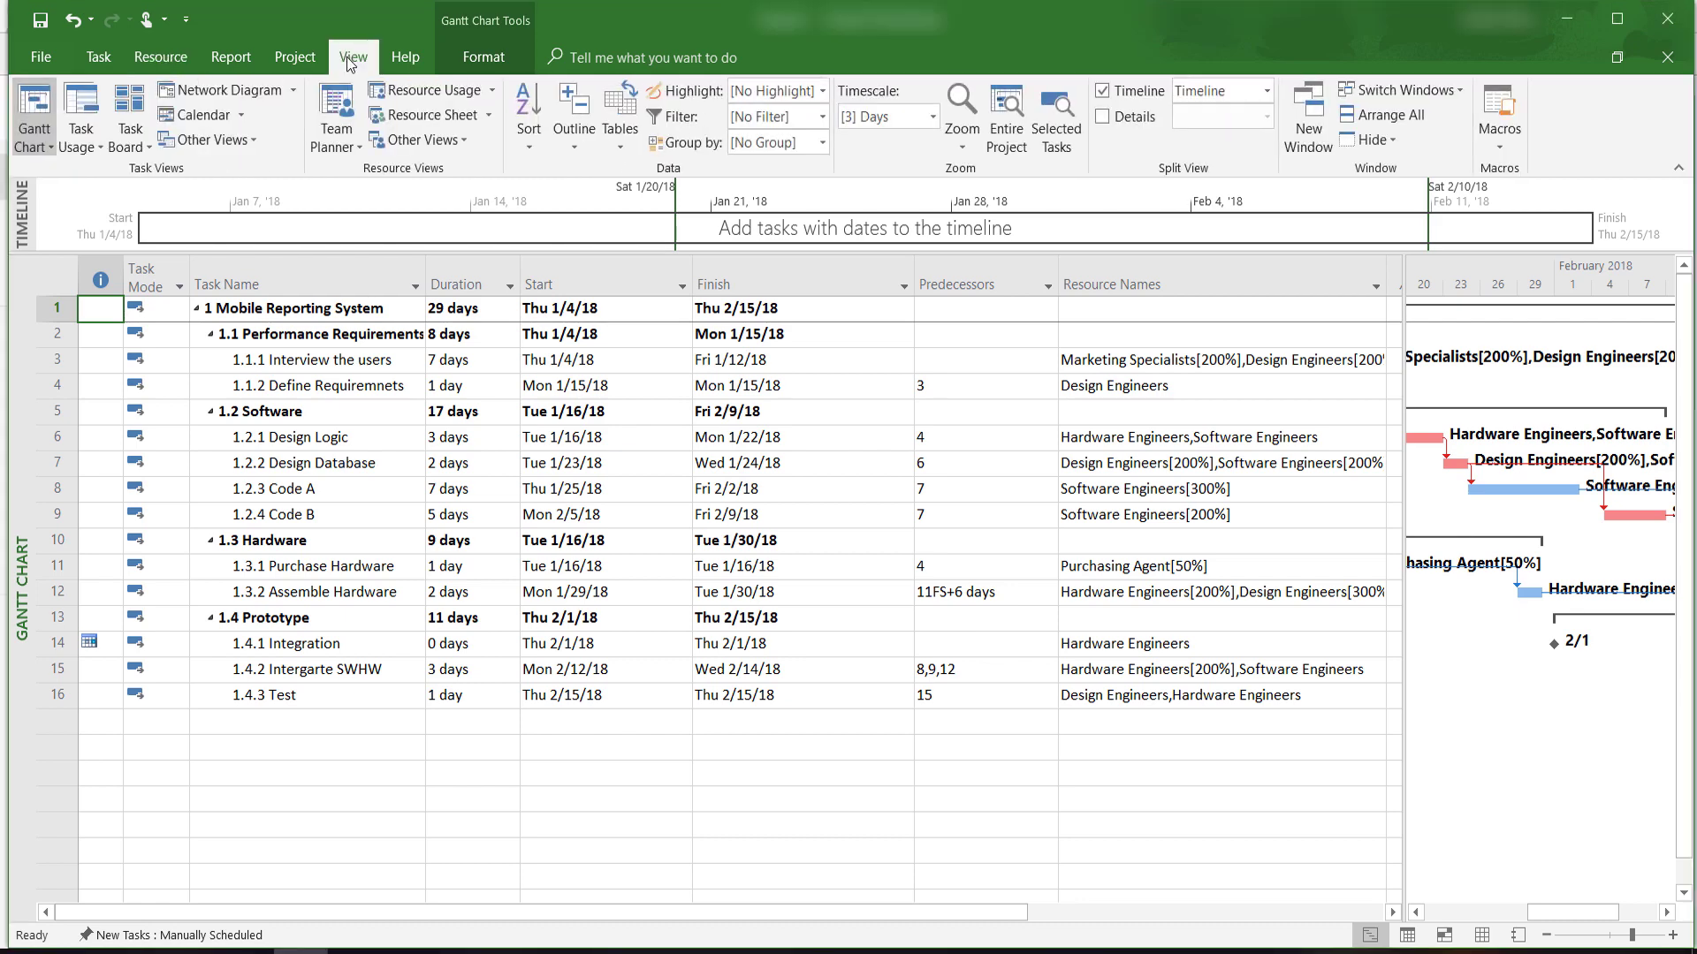
{"action": "mouse_move", "coordinate": [620, 105]}
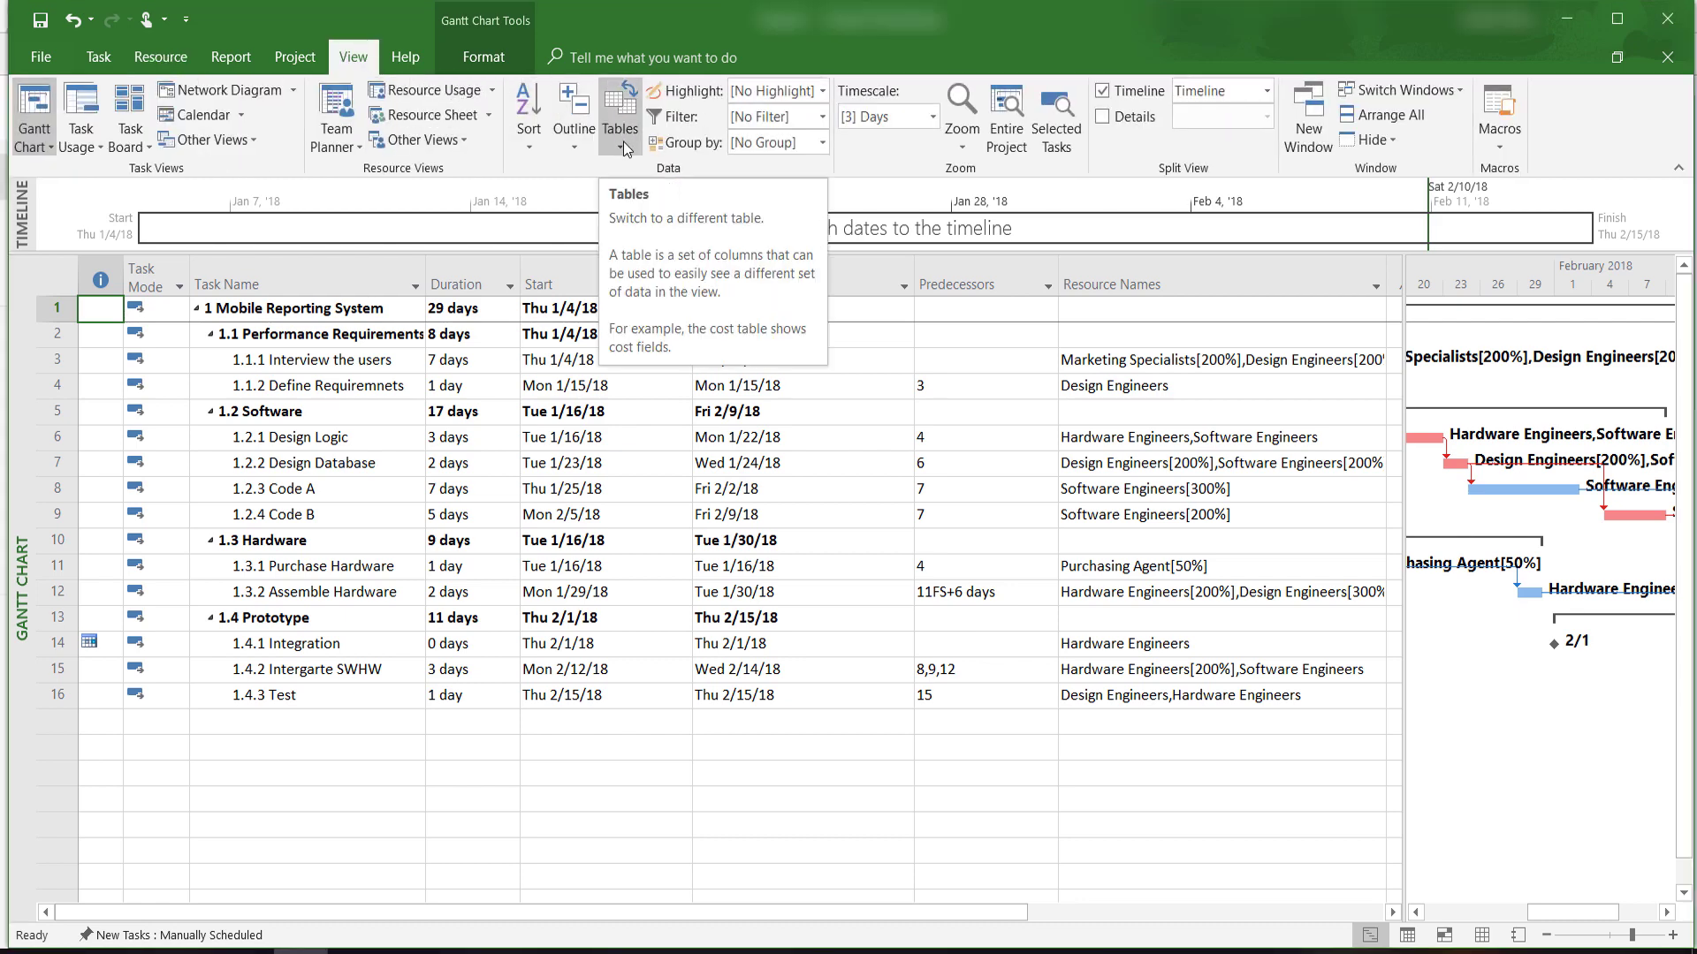
Step: Apply the Cost table and select the Actual cost column to review task costs
{"action": "left_click", "coordinate": [619, 105]}
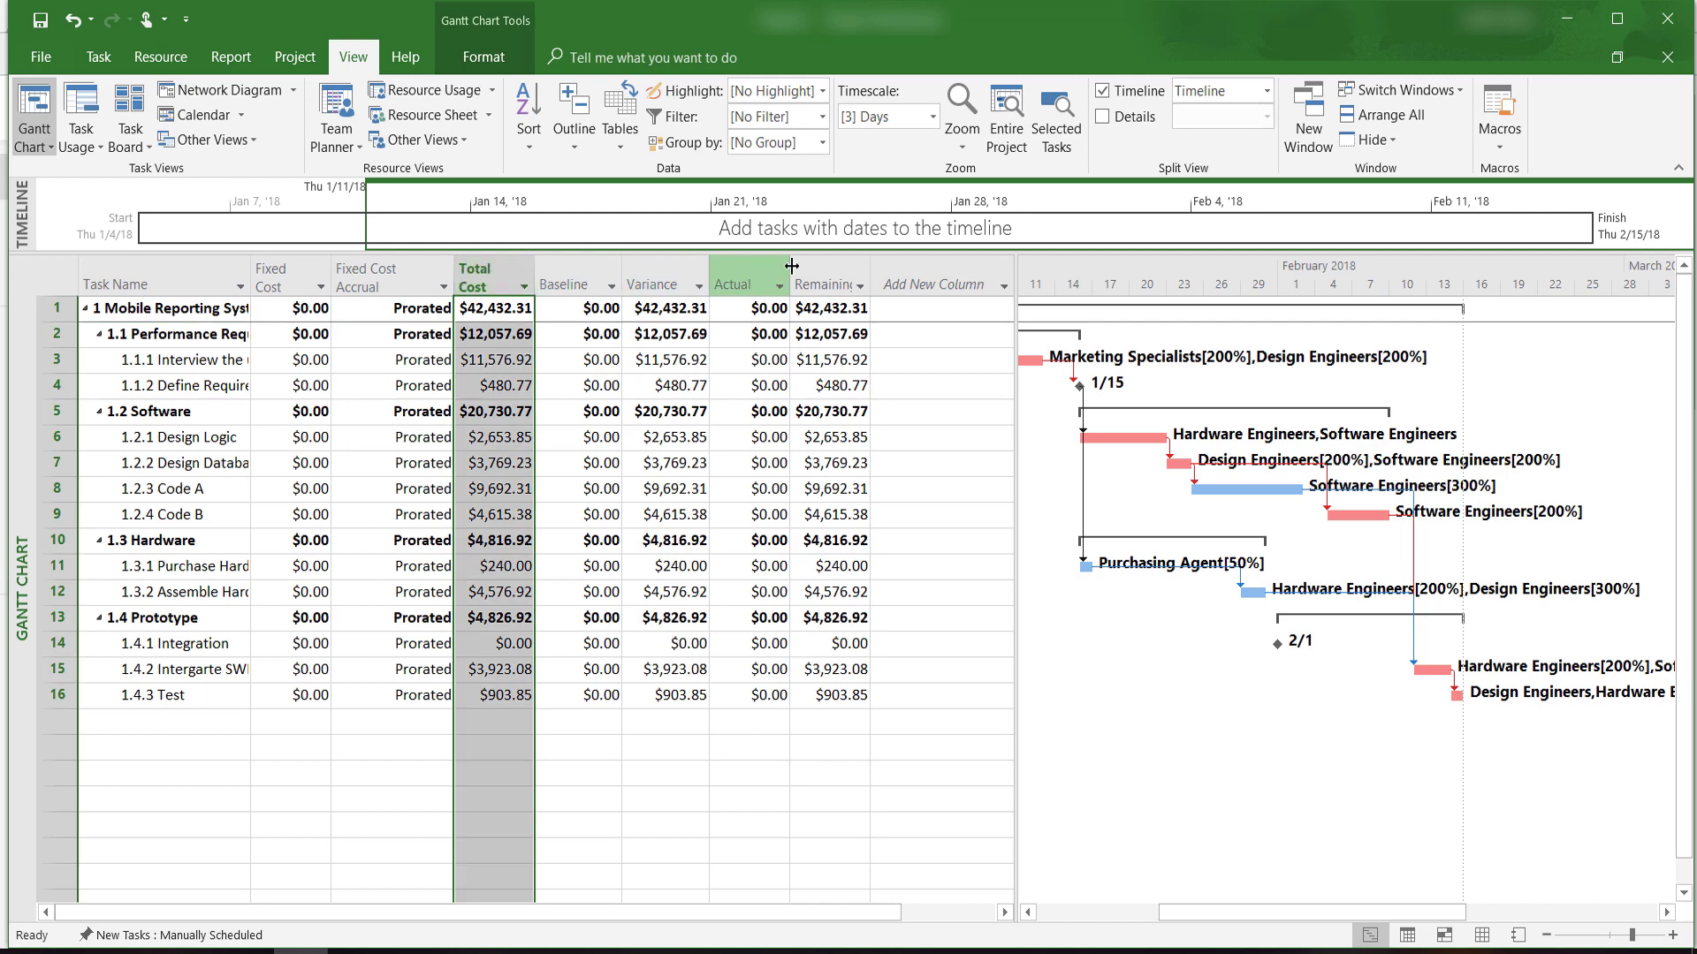
{"action": "left_click", "coordinate": [826, 284]}
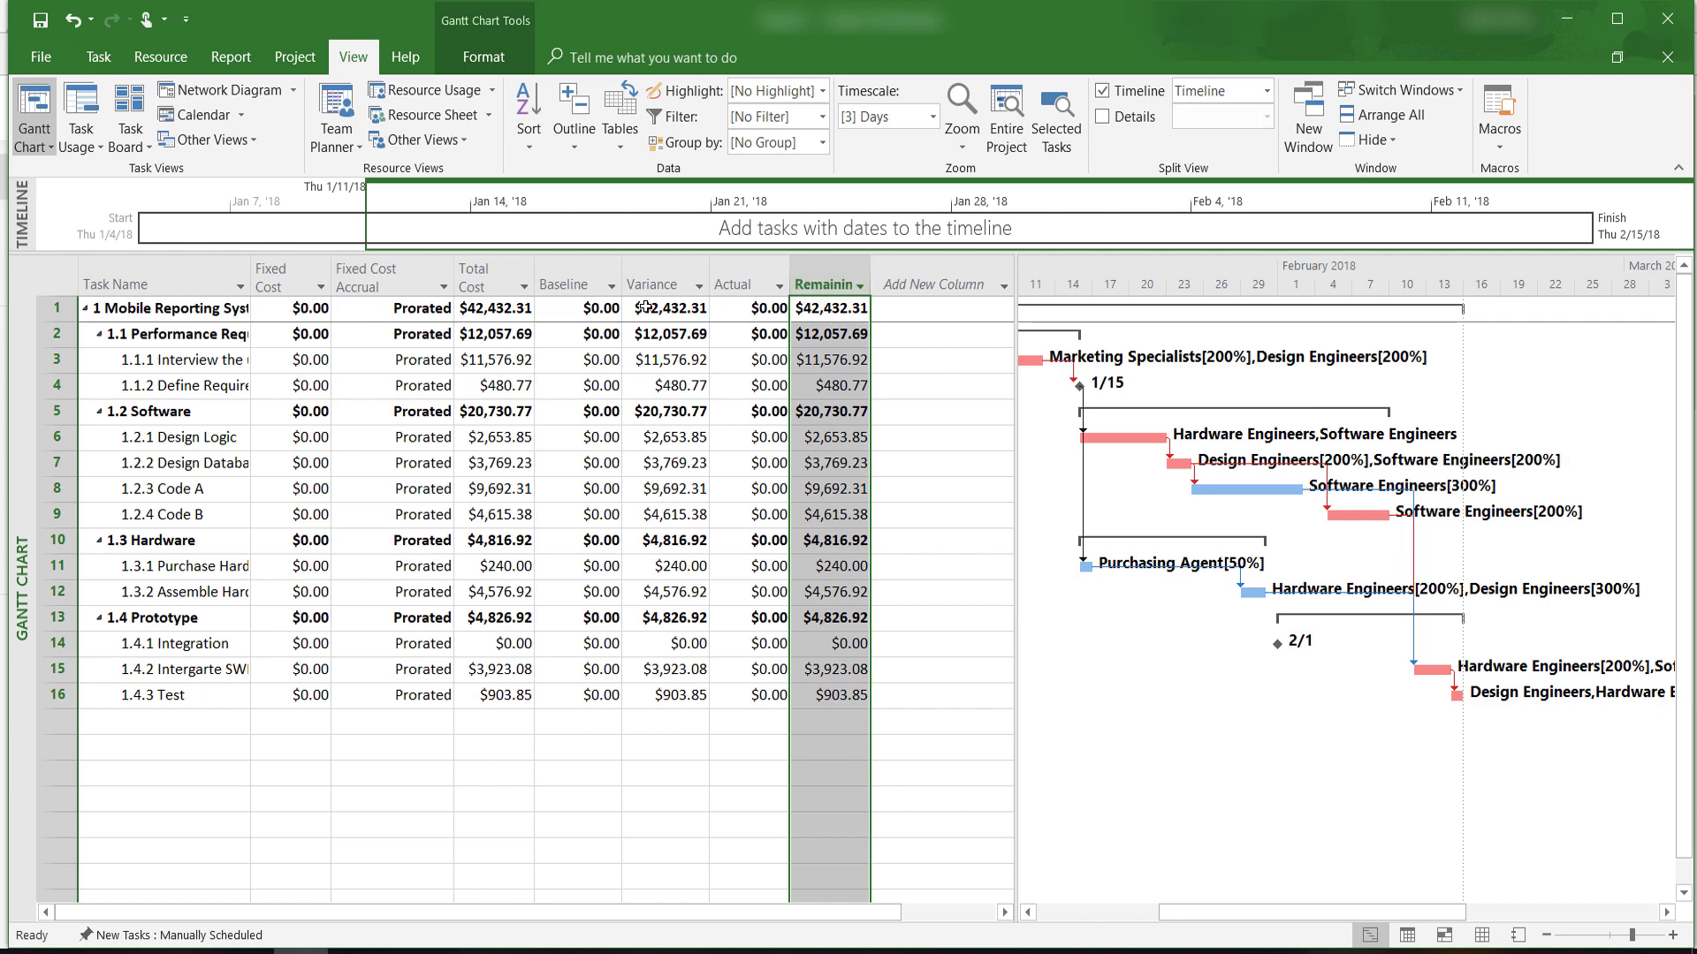
{"action": "mouse_move", "coordinate": [653, 284]}
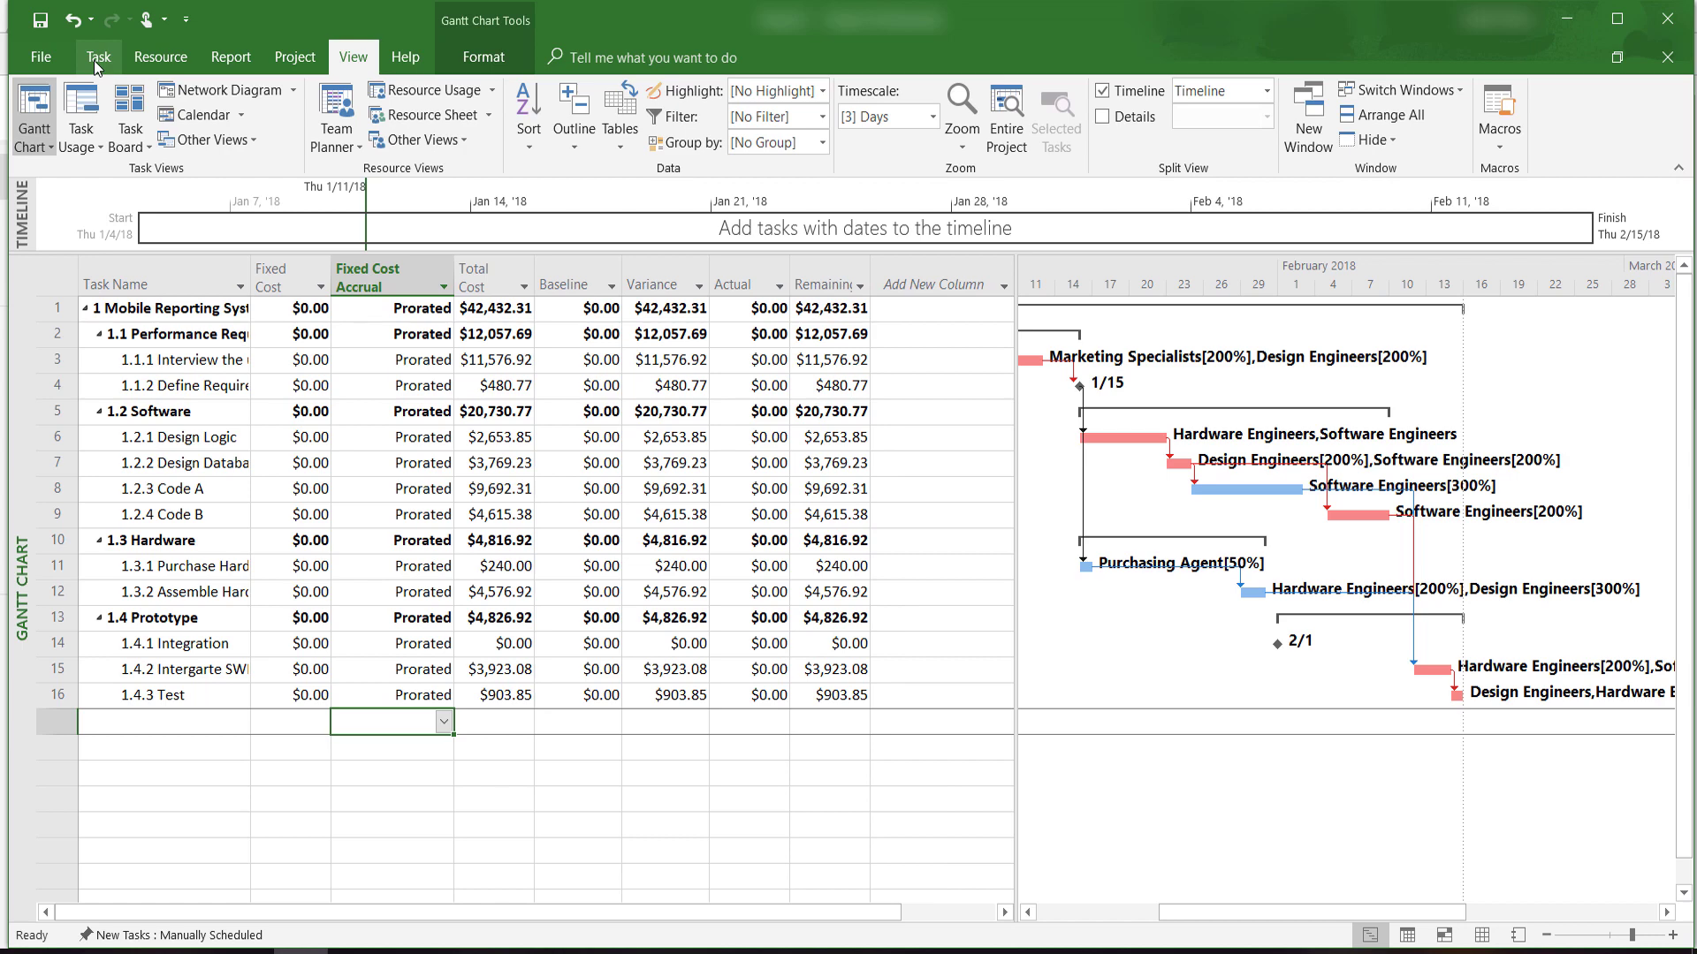
{"action": "left_click", "coordinate": [98, 57]}
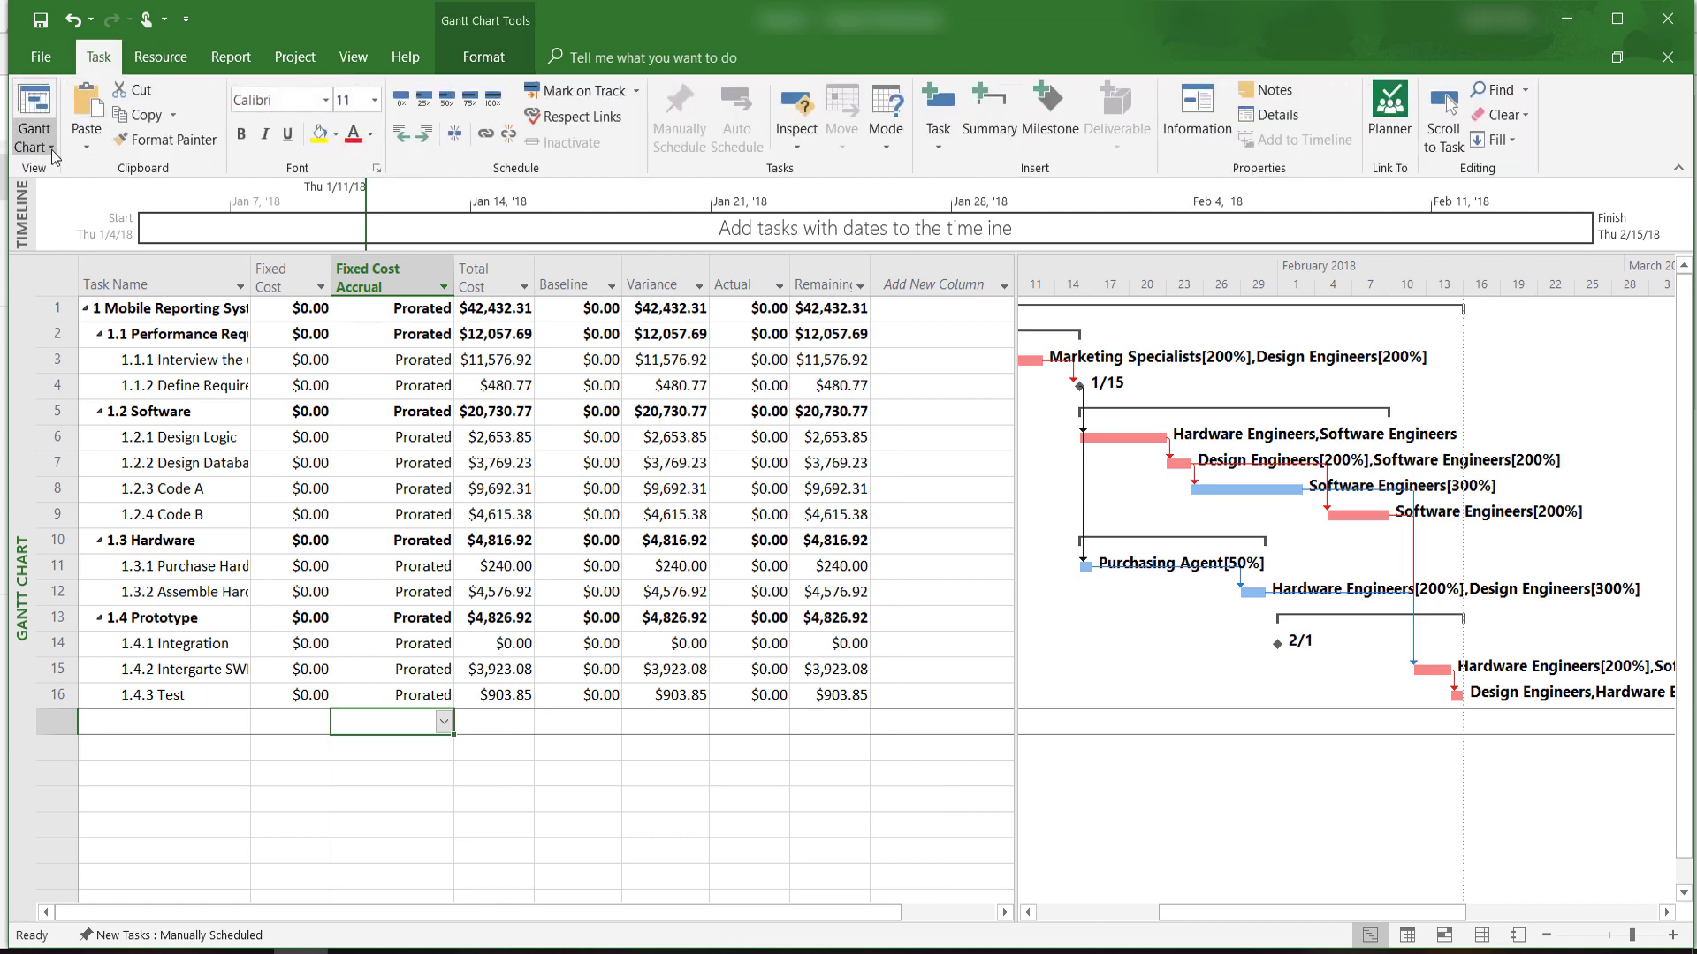
{"action": "left_click", "coordinate": [34, 119]}
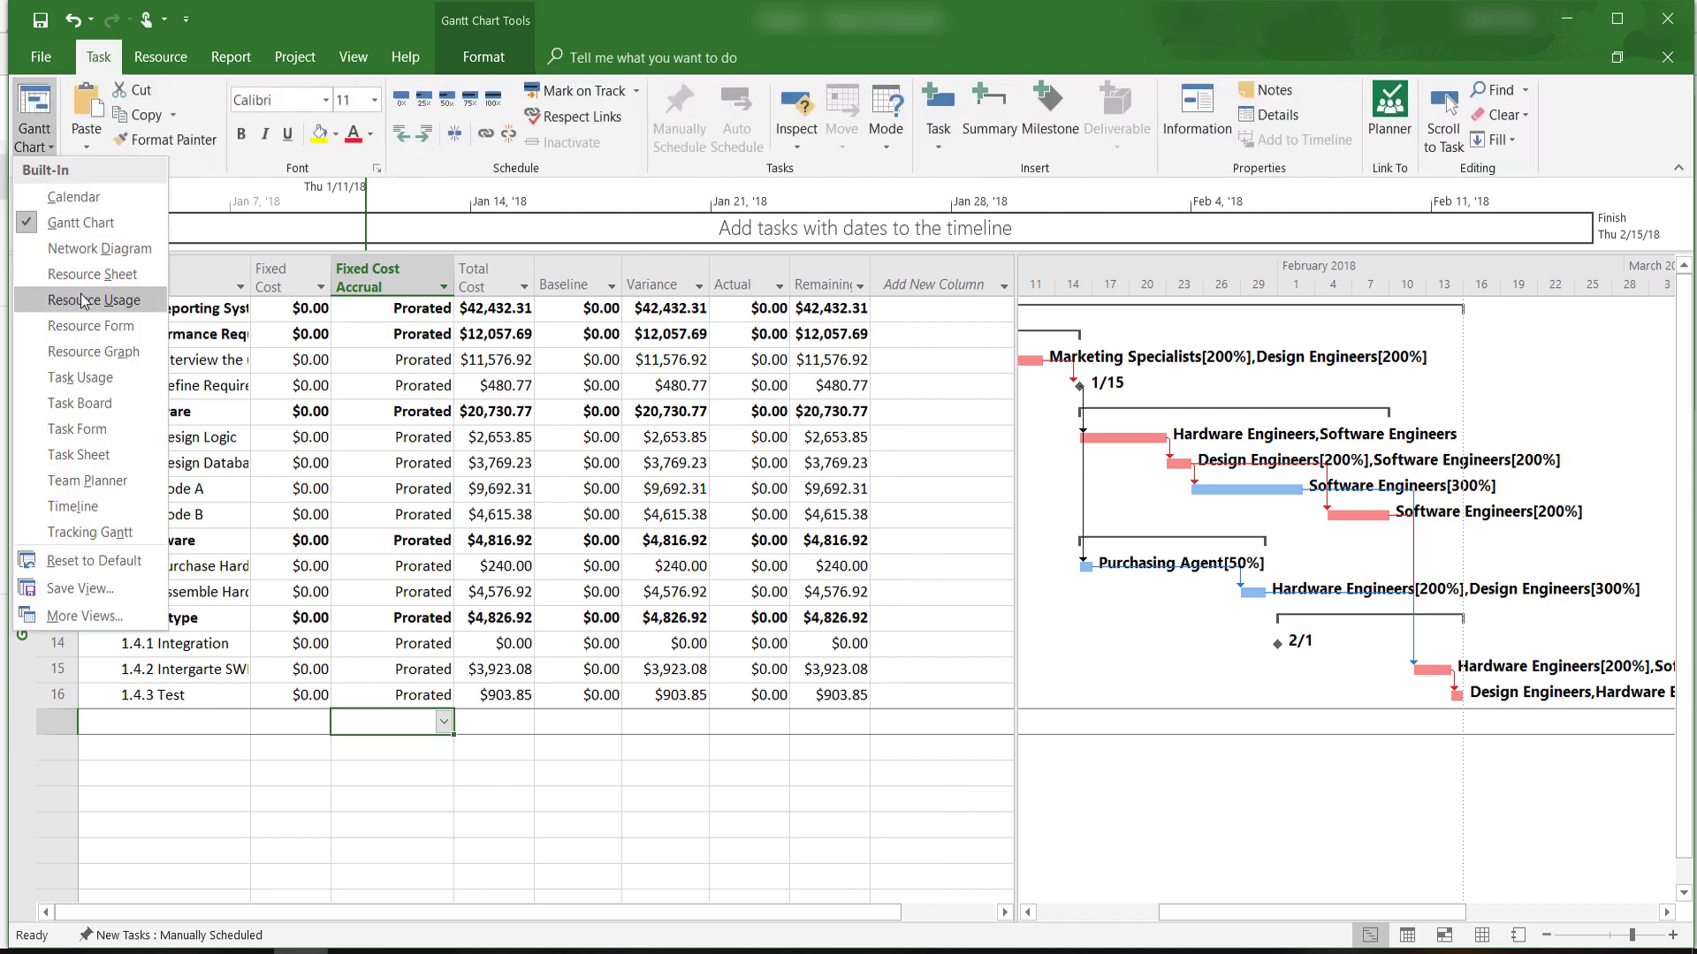
{"action": "left_click", "coordinate": [91, 273]}
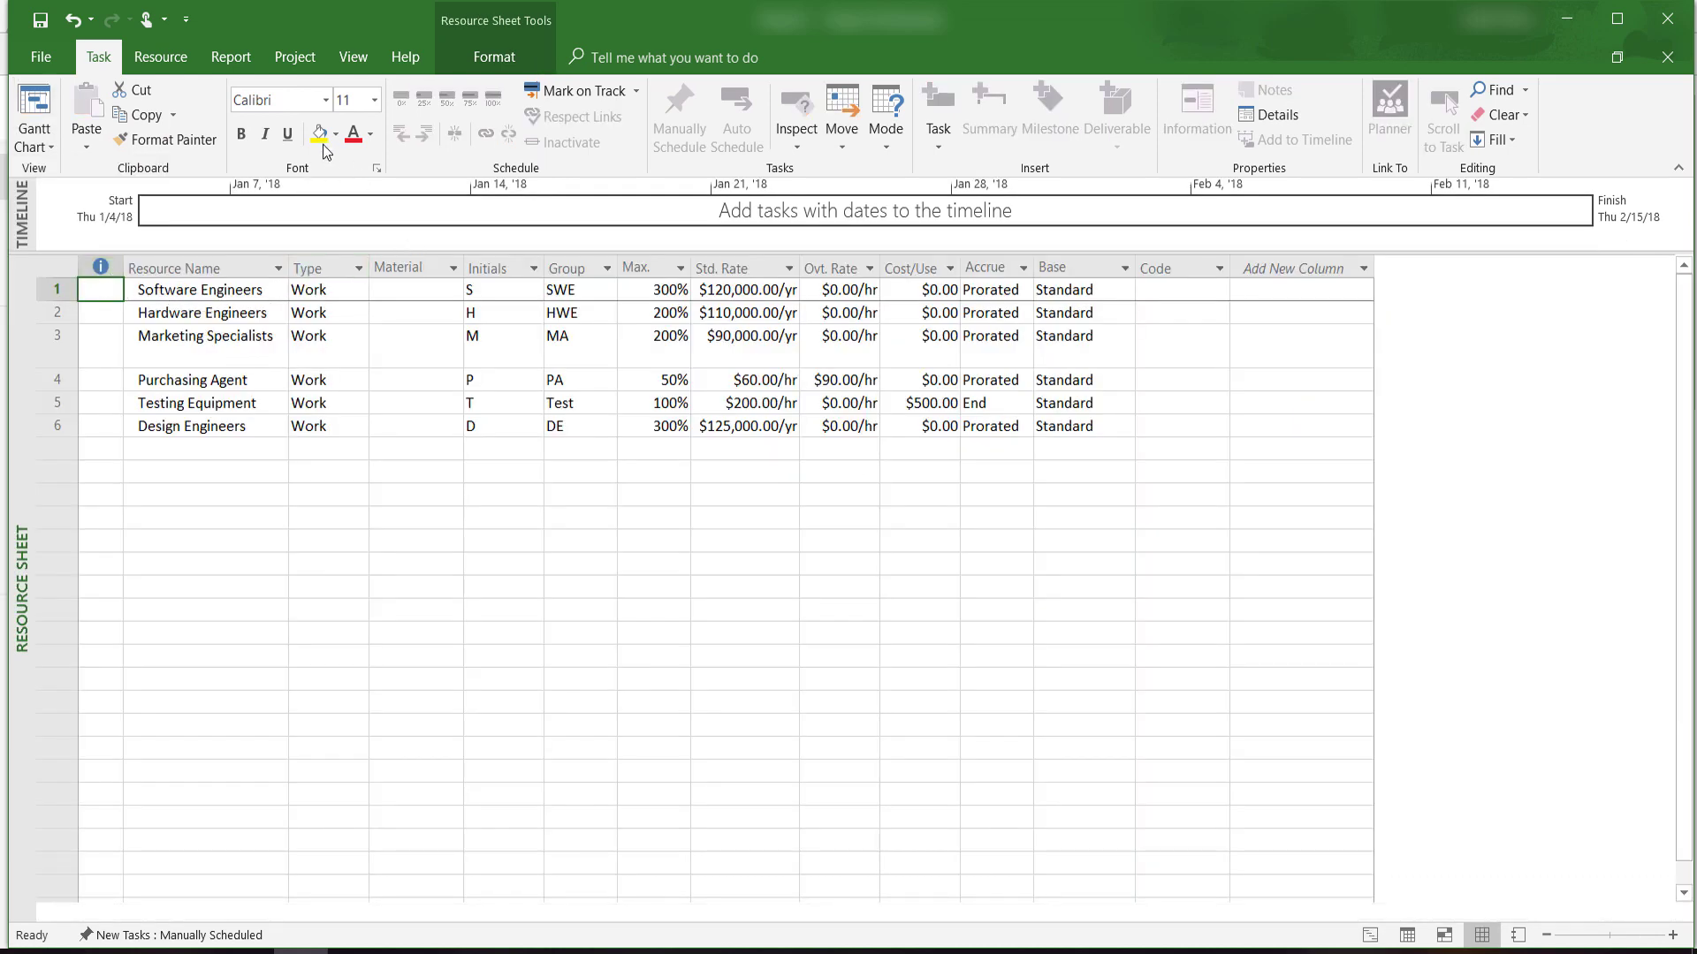
{"action": "left_click", "coordinate": [352, 58]}
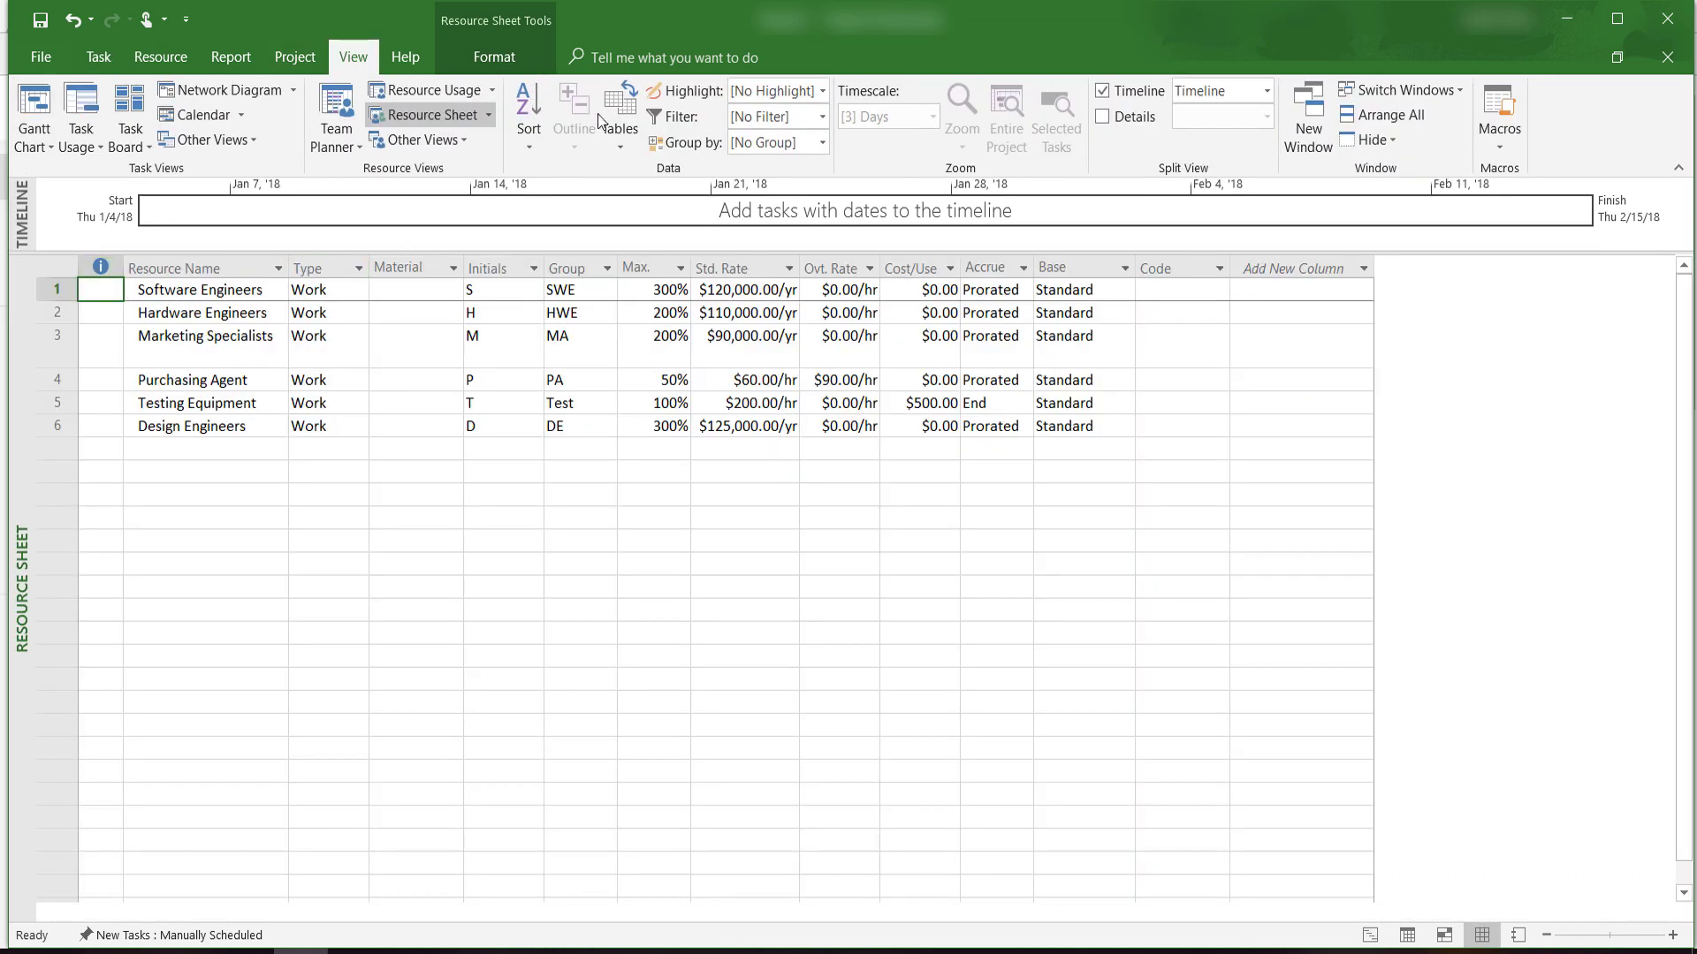
{"action": "left_click", "coordinate": [619, 107]}
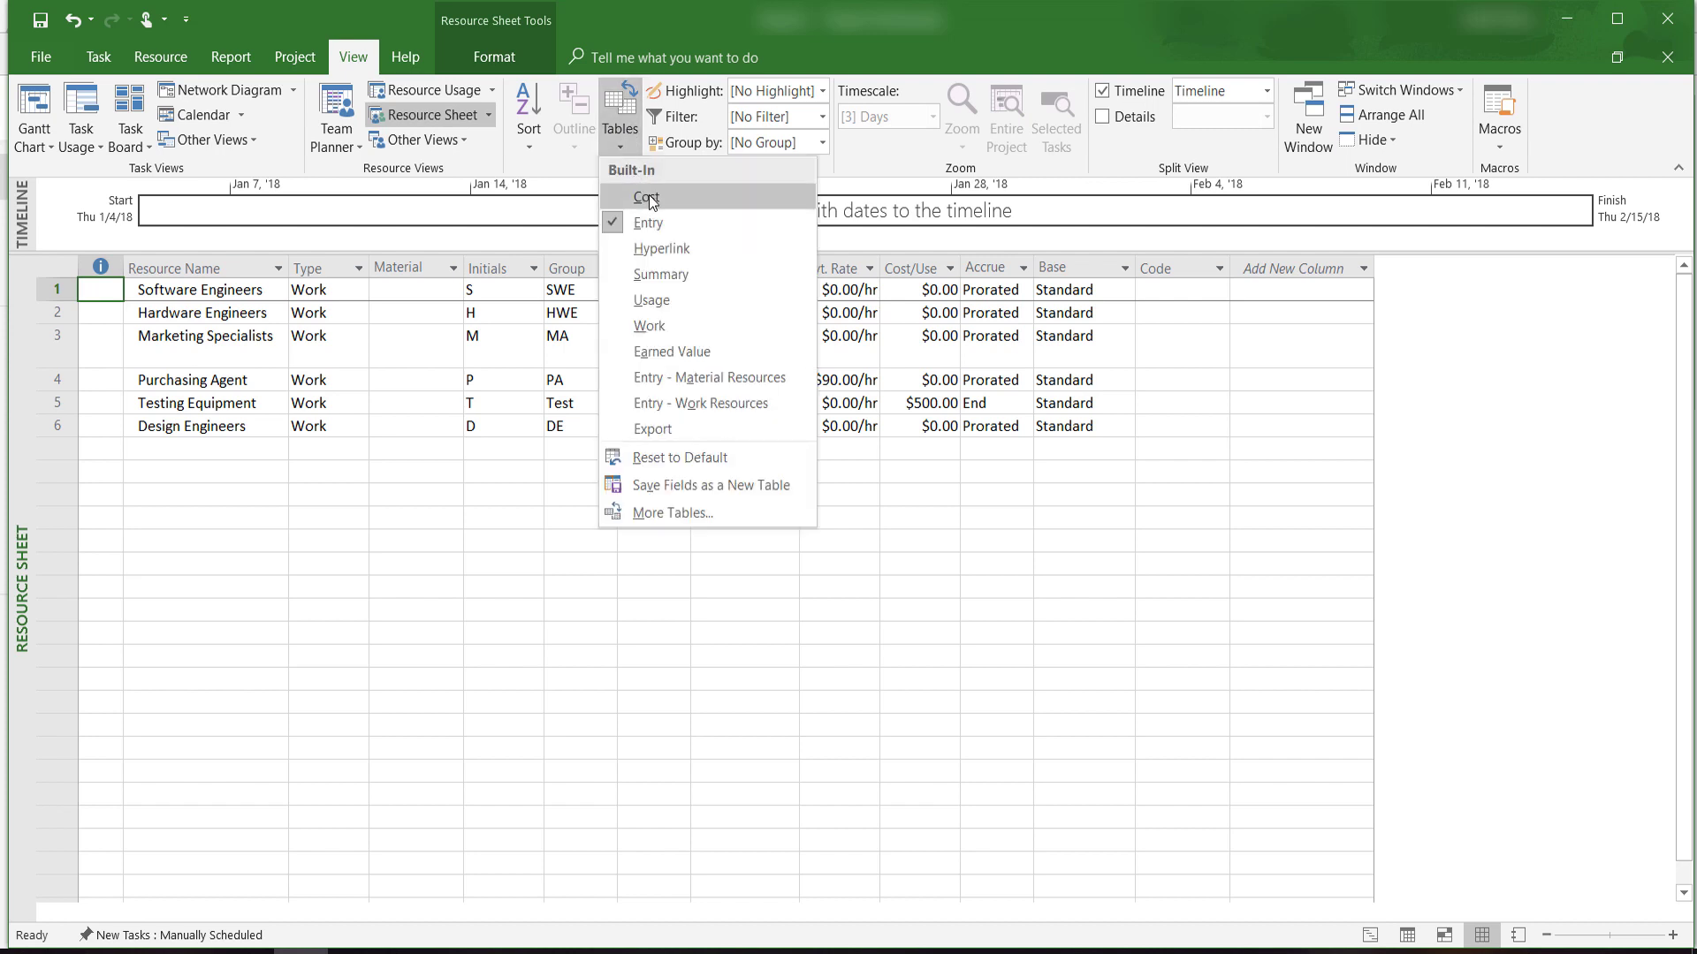
{"action": "left_click", "coordinate": [646, 197]}
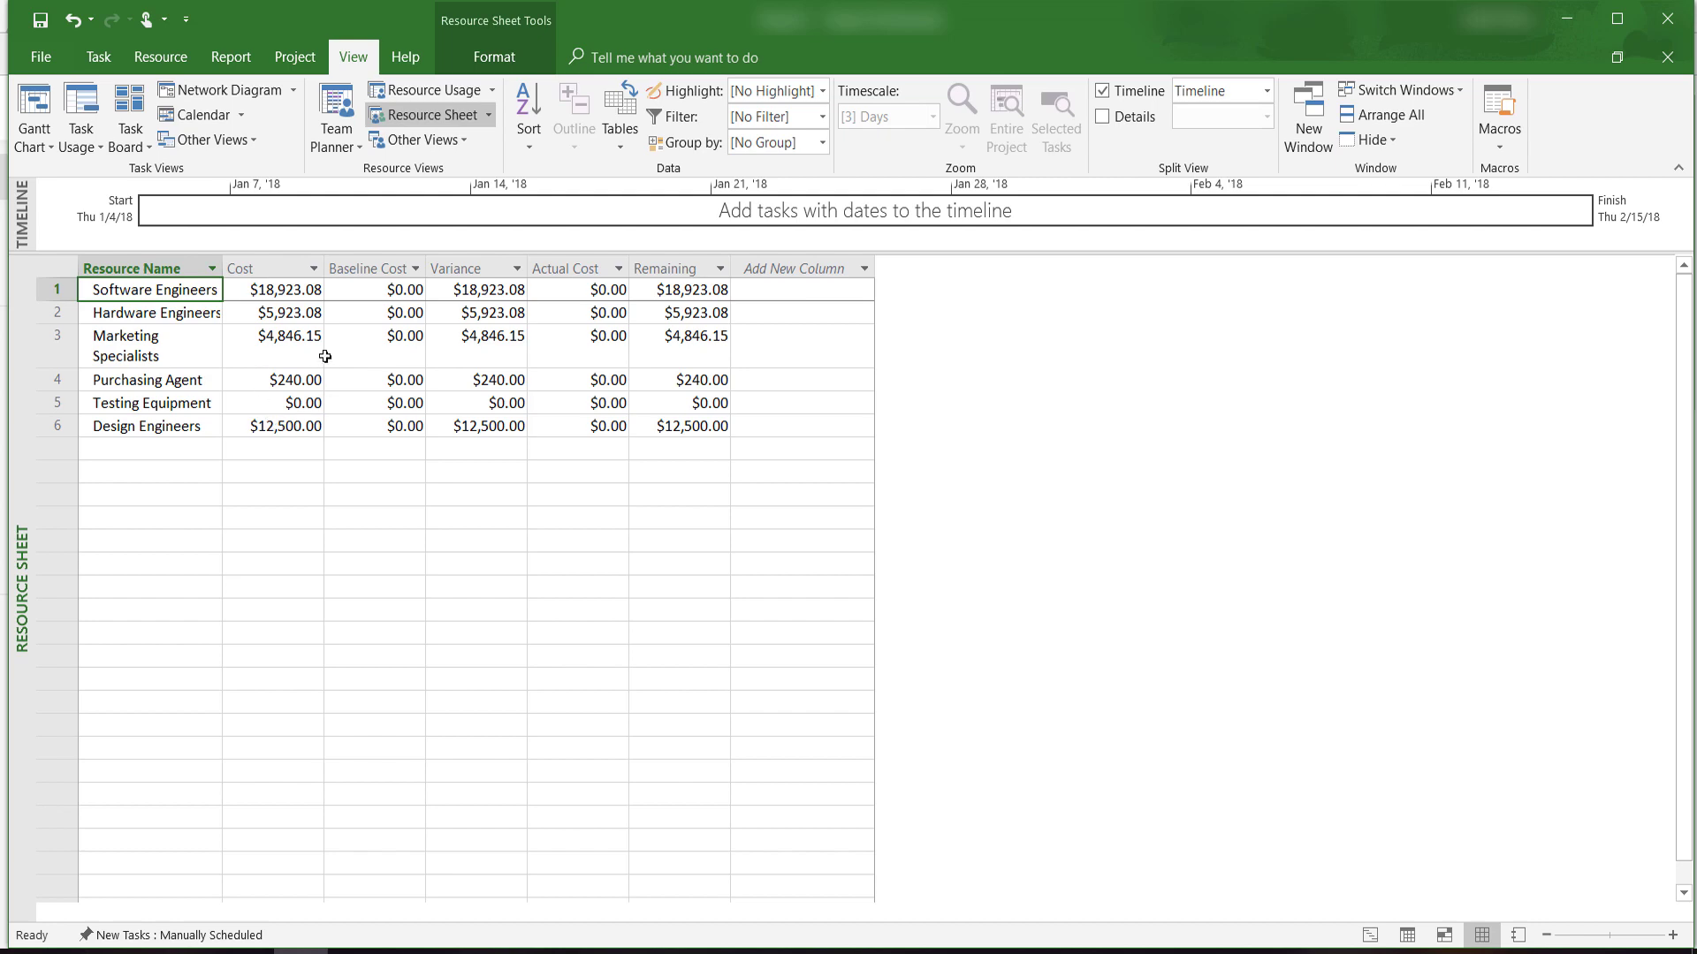
{"action": "left_click", "coordinate": [32, 114]}
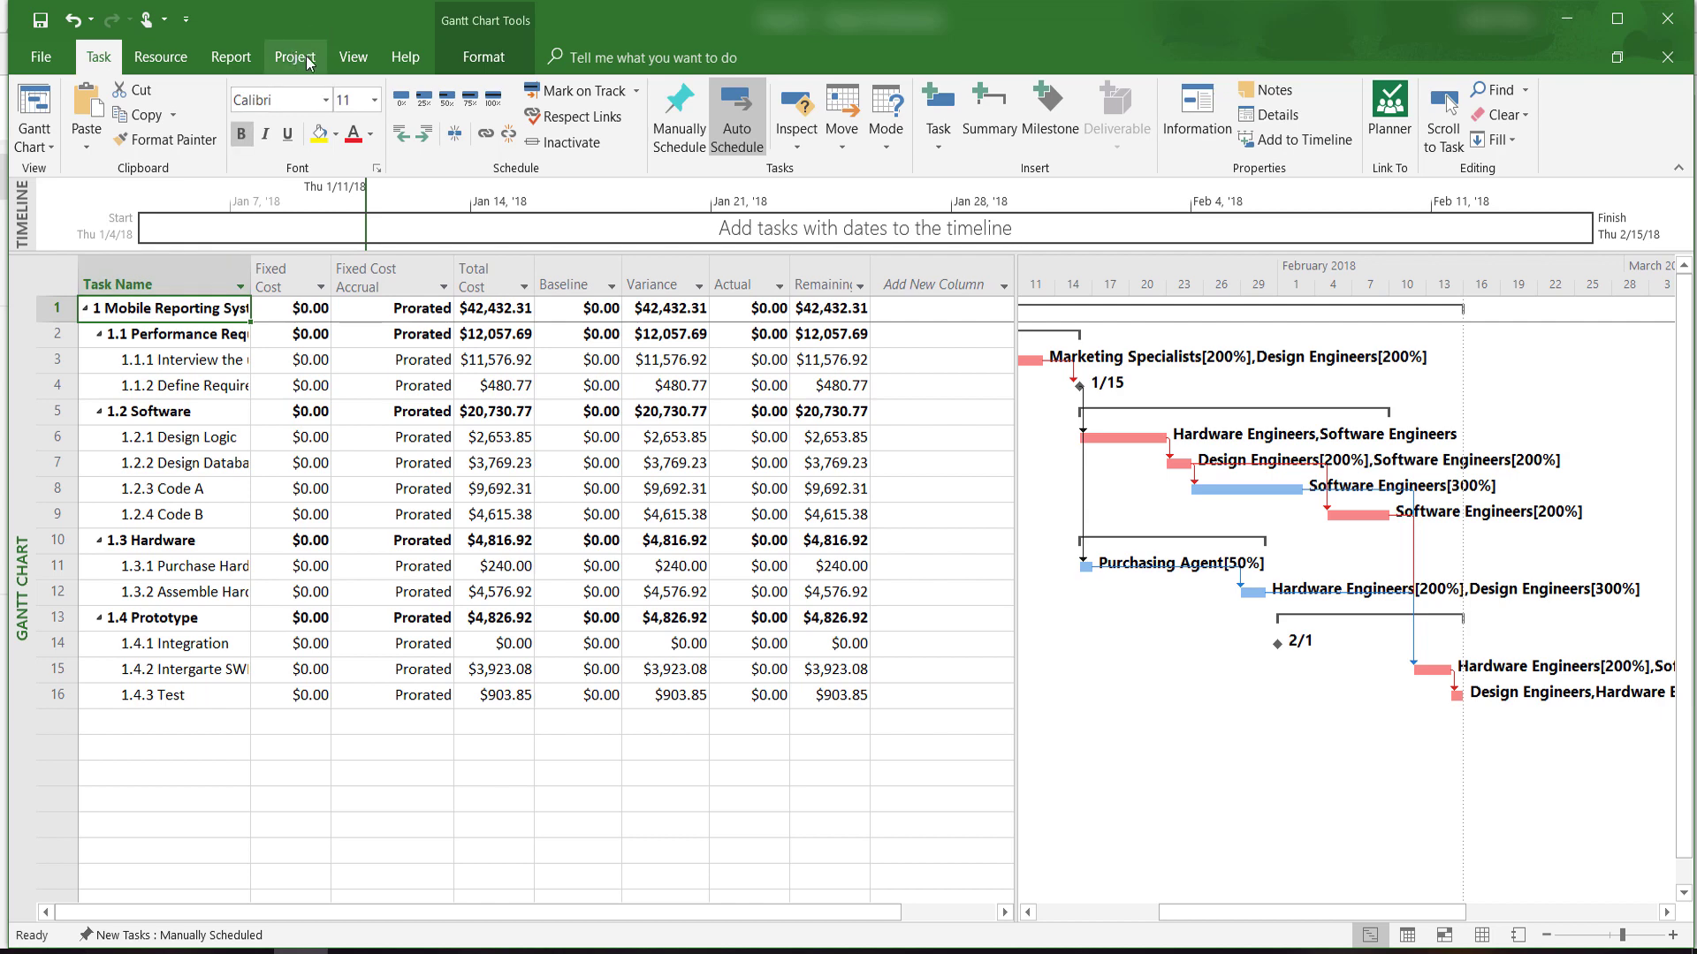
Step: Open the Costs reports list on the Report tab to display the Cash Flow report
{"action": "left_click", "coordinate": [230, 57]}
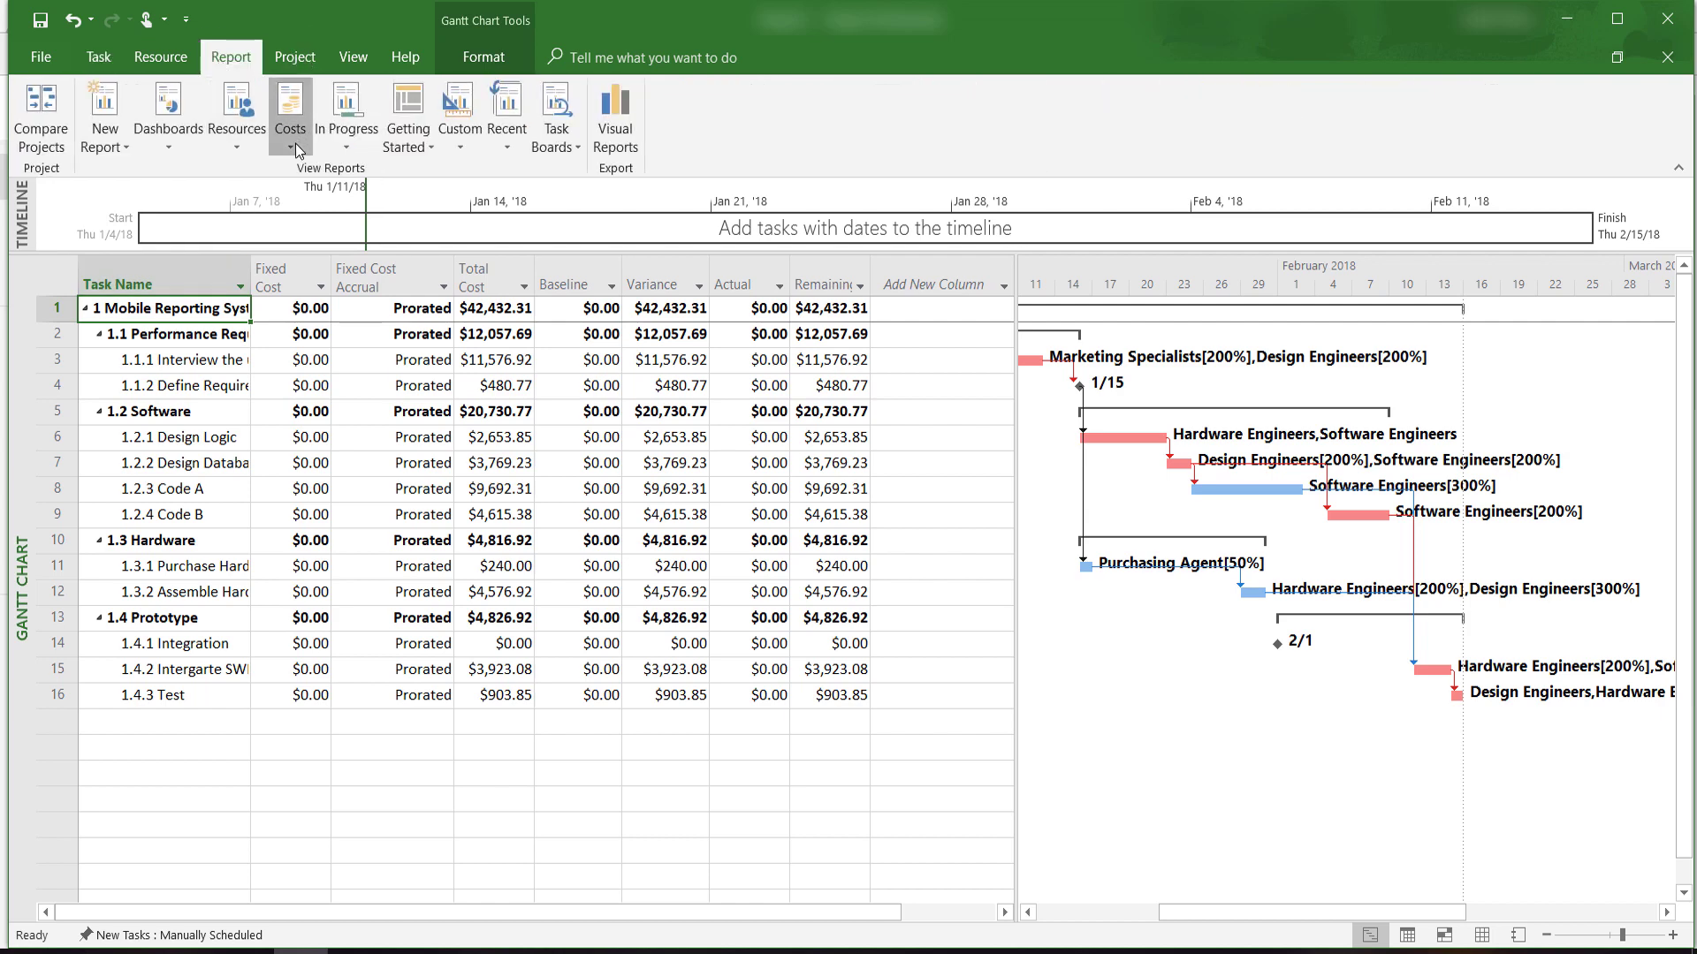
{"action": "left_click", "coordinate": [290, 117]}
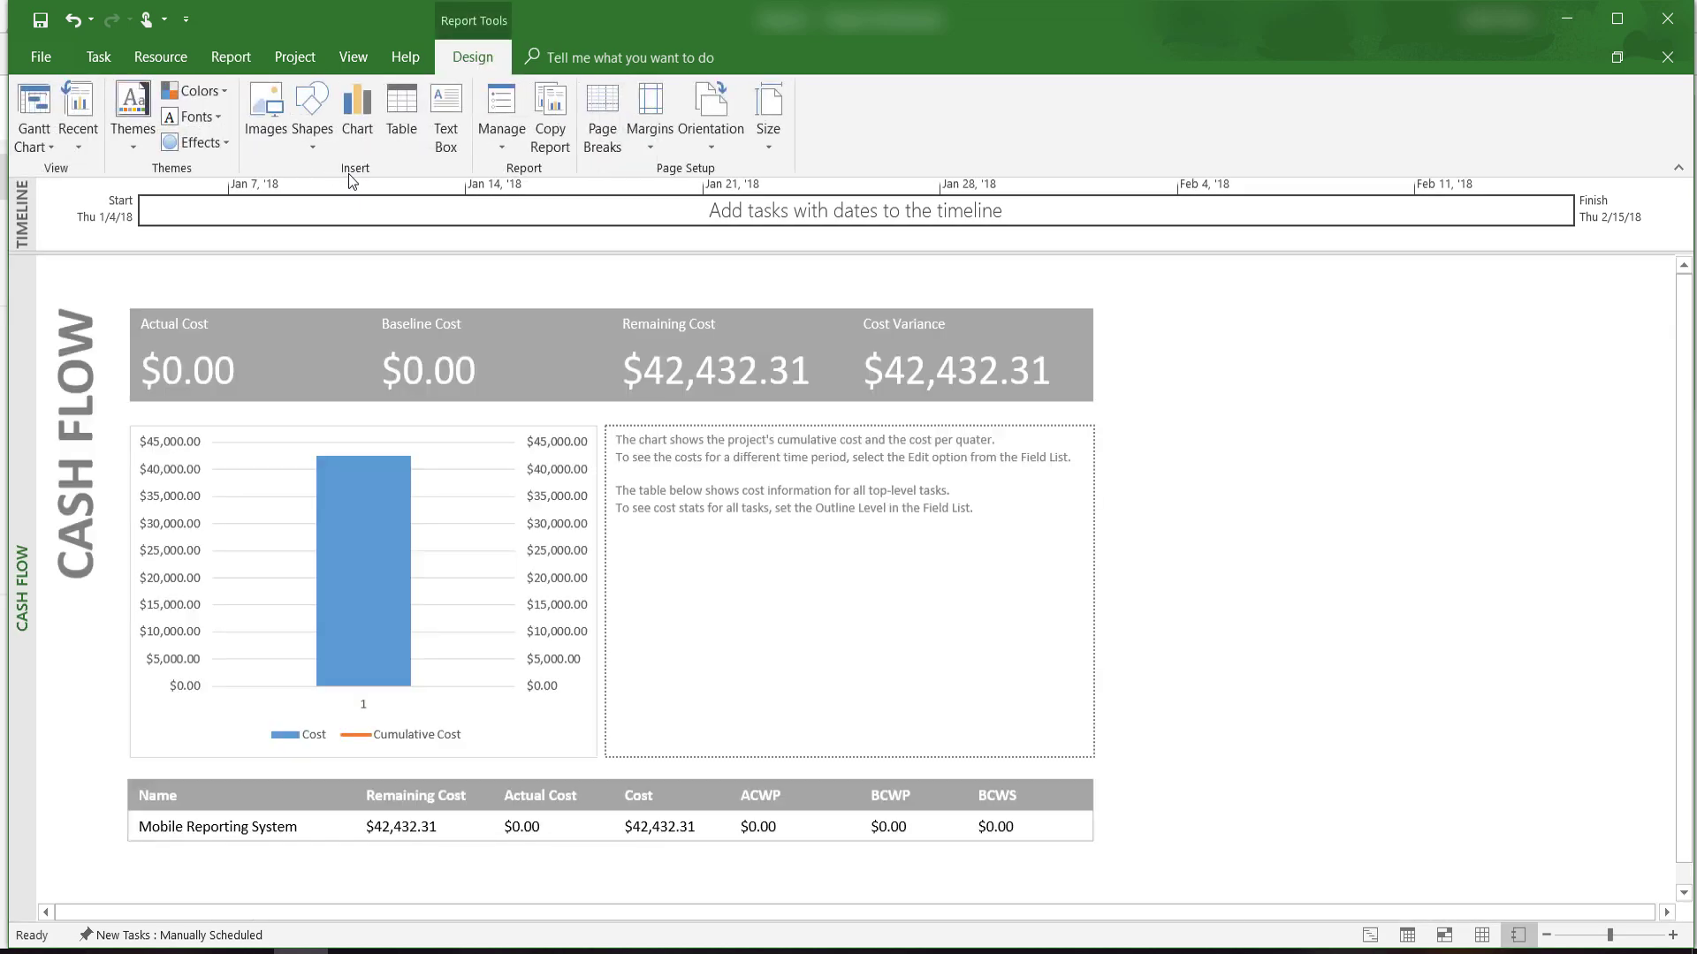
{"action": "mouse_move", "coordinate": [424, 361]}
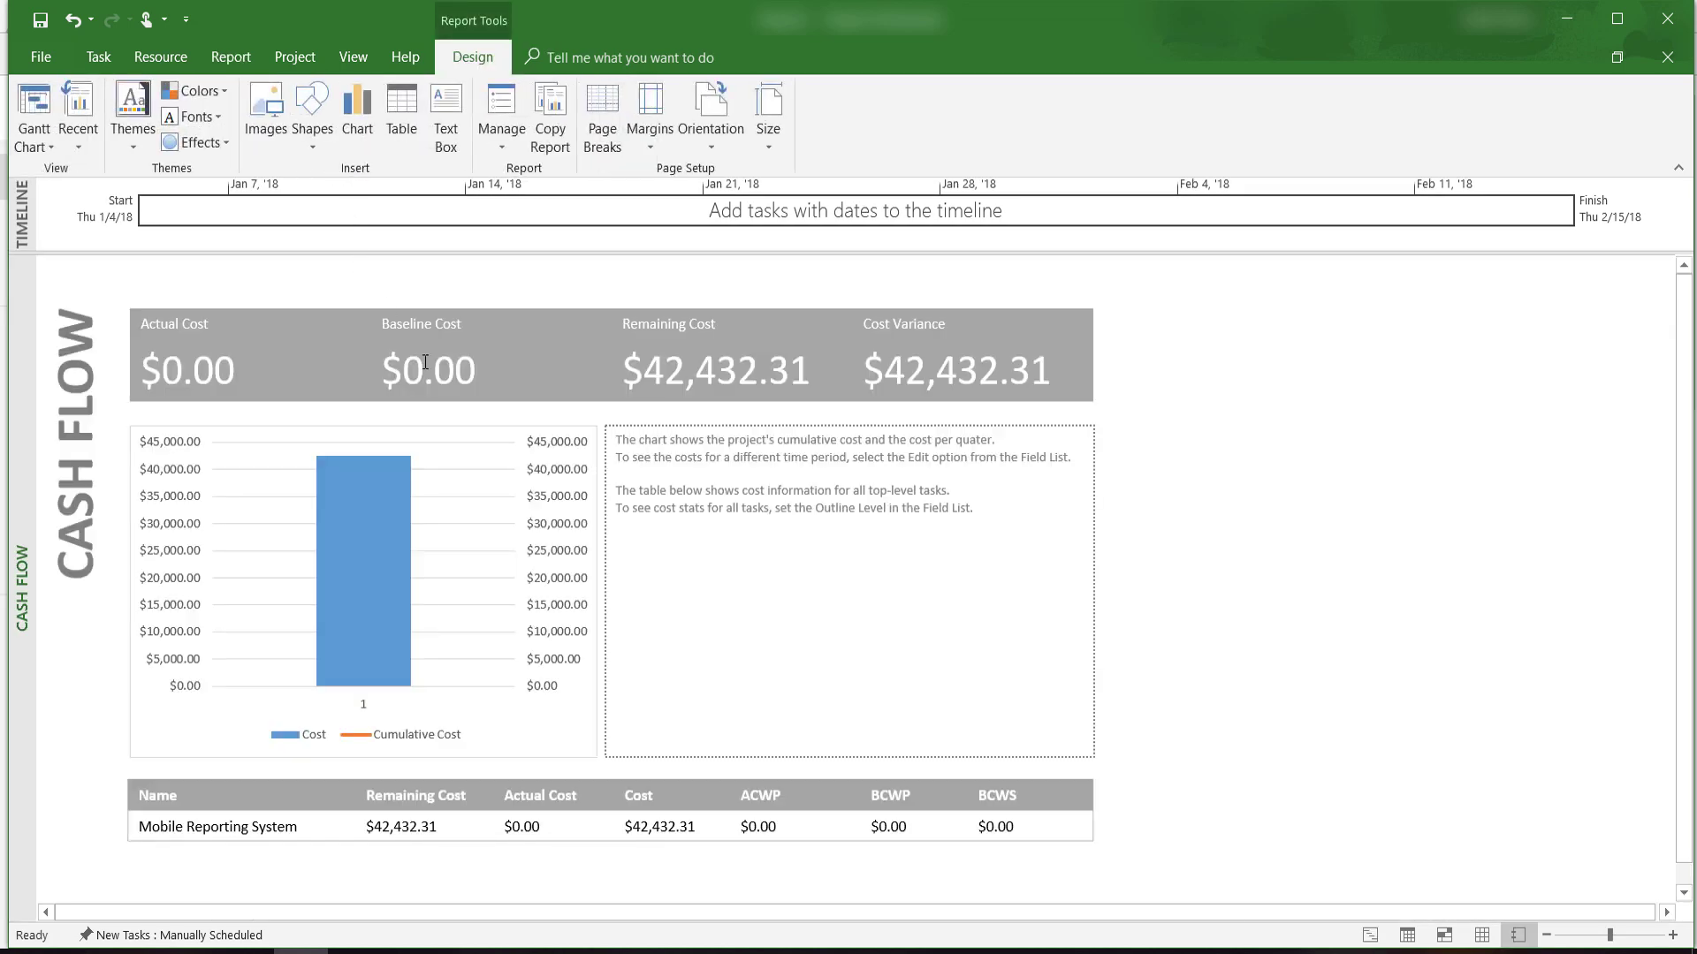
{"action": "mouse_move", "coordinate": [592, 593]}
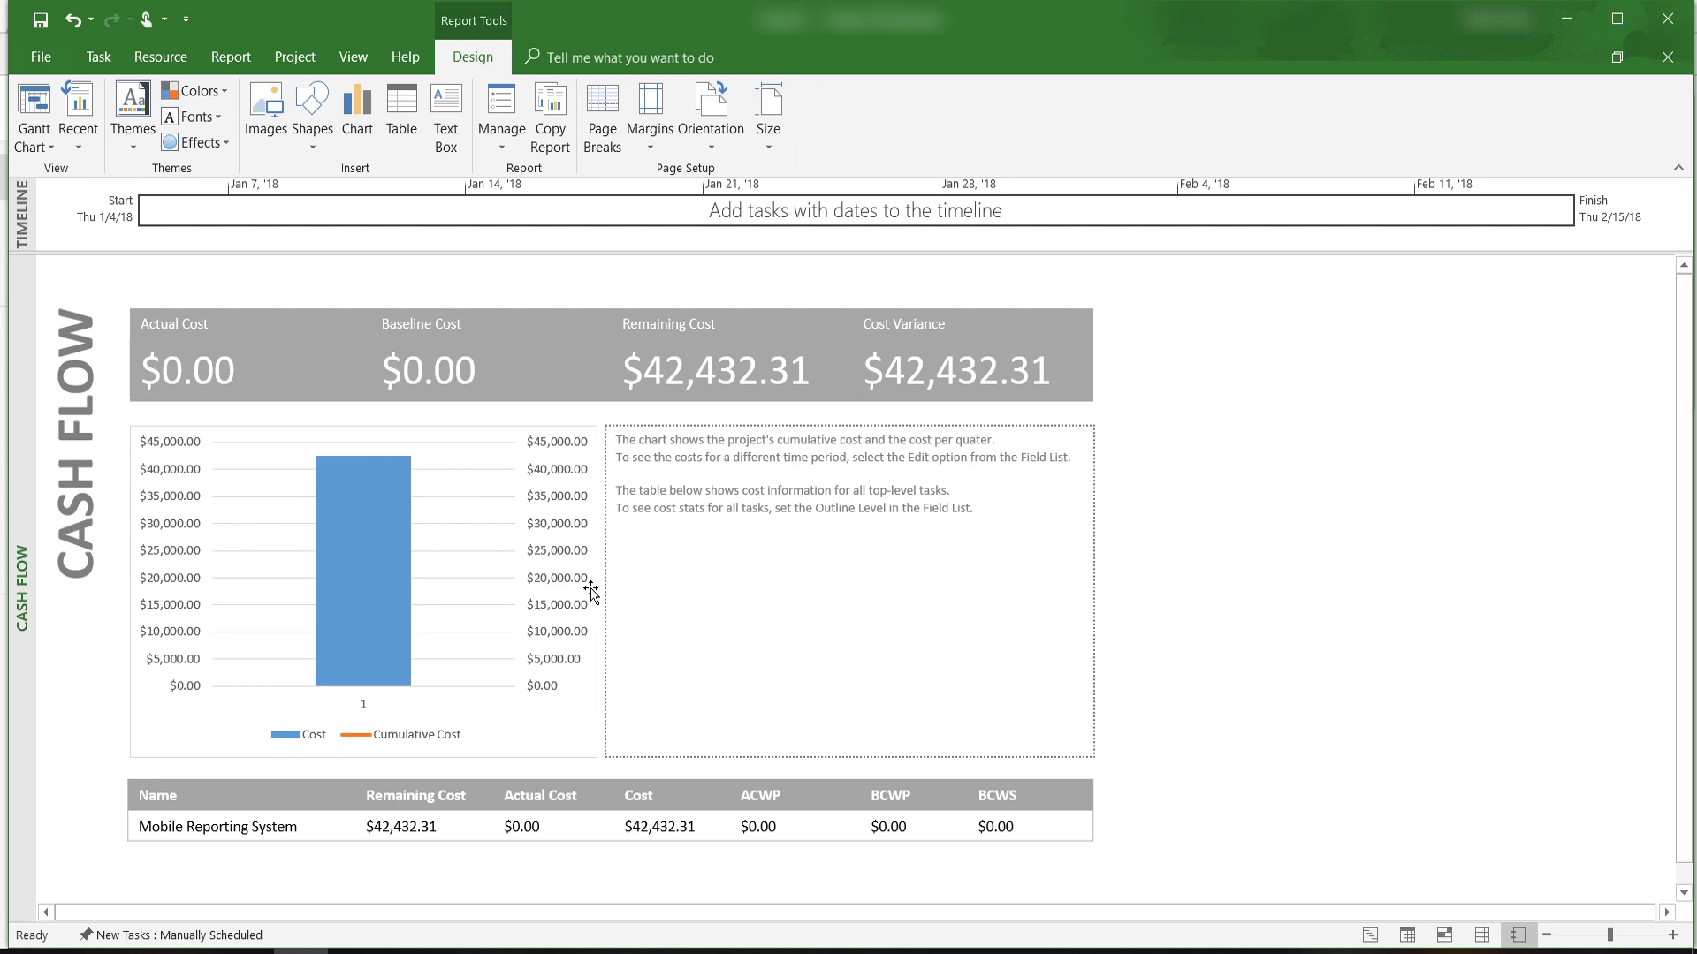
{"action": "mouse_move", "coordinate": [616, 398]}
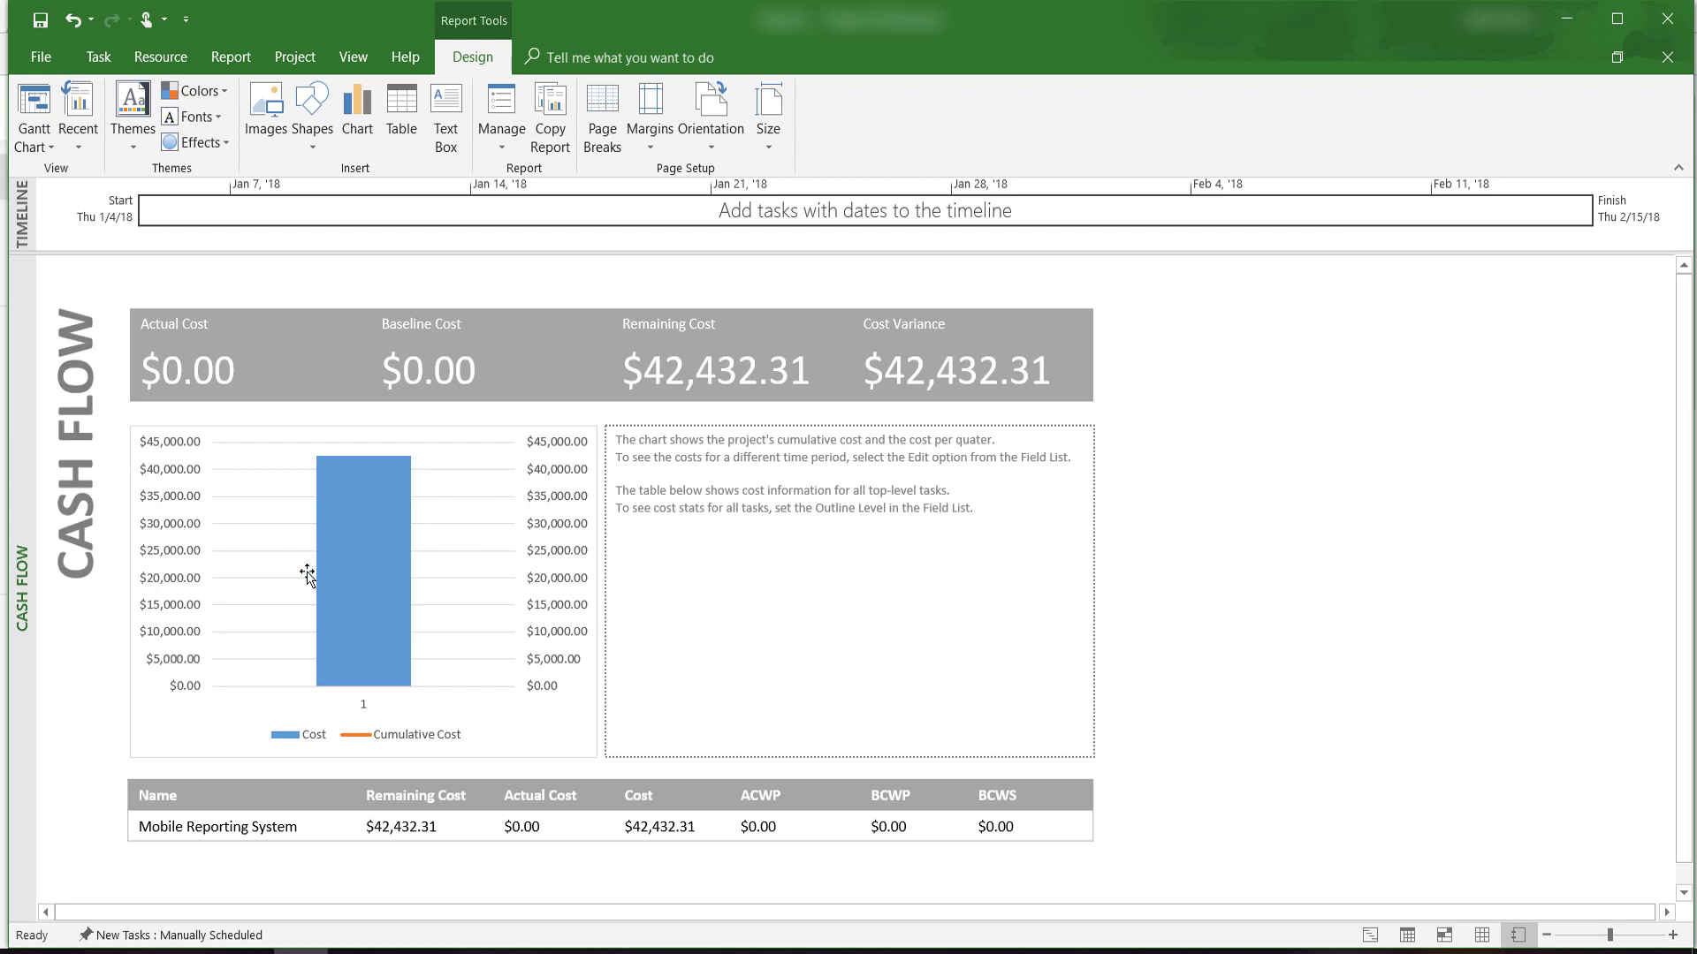
{"action": "mouse_move", "coordinate": [242, 575]}
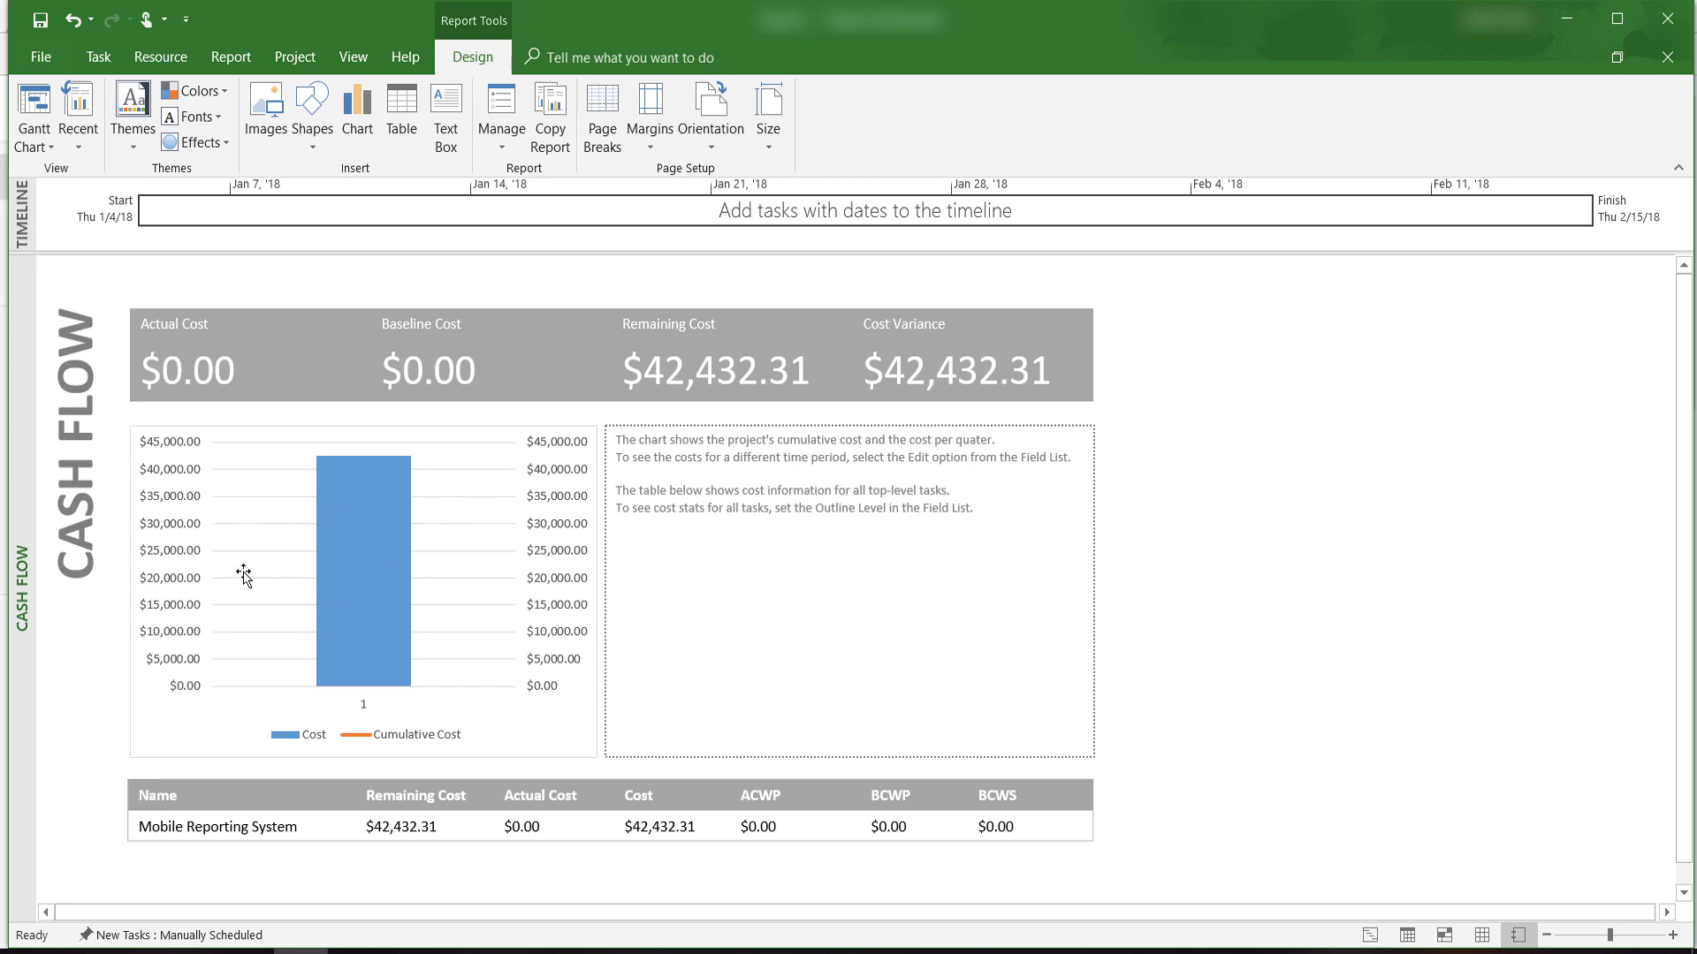
Step: Change the Cash Flow chart's timescale units to Weeks
{"action": "left_click", "coordinate": [365, 573]}
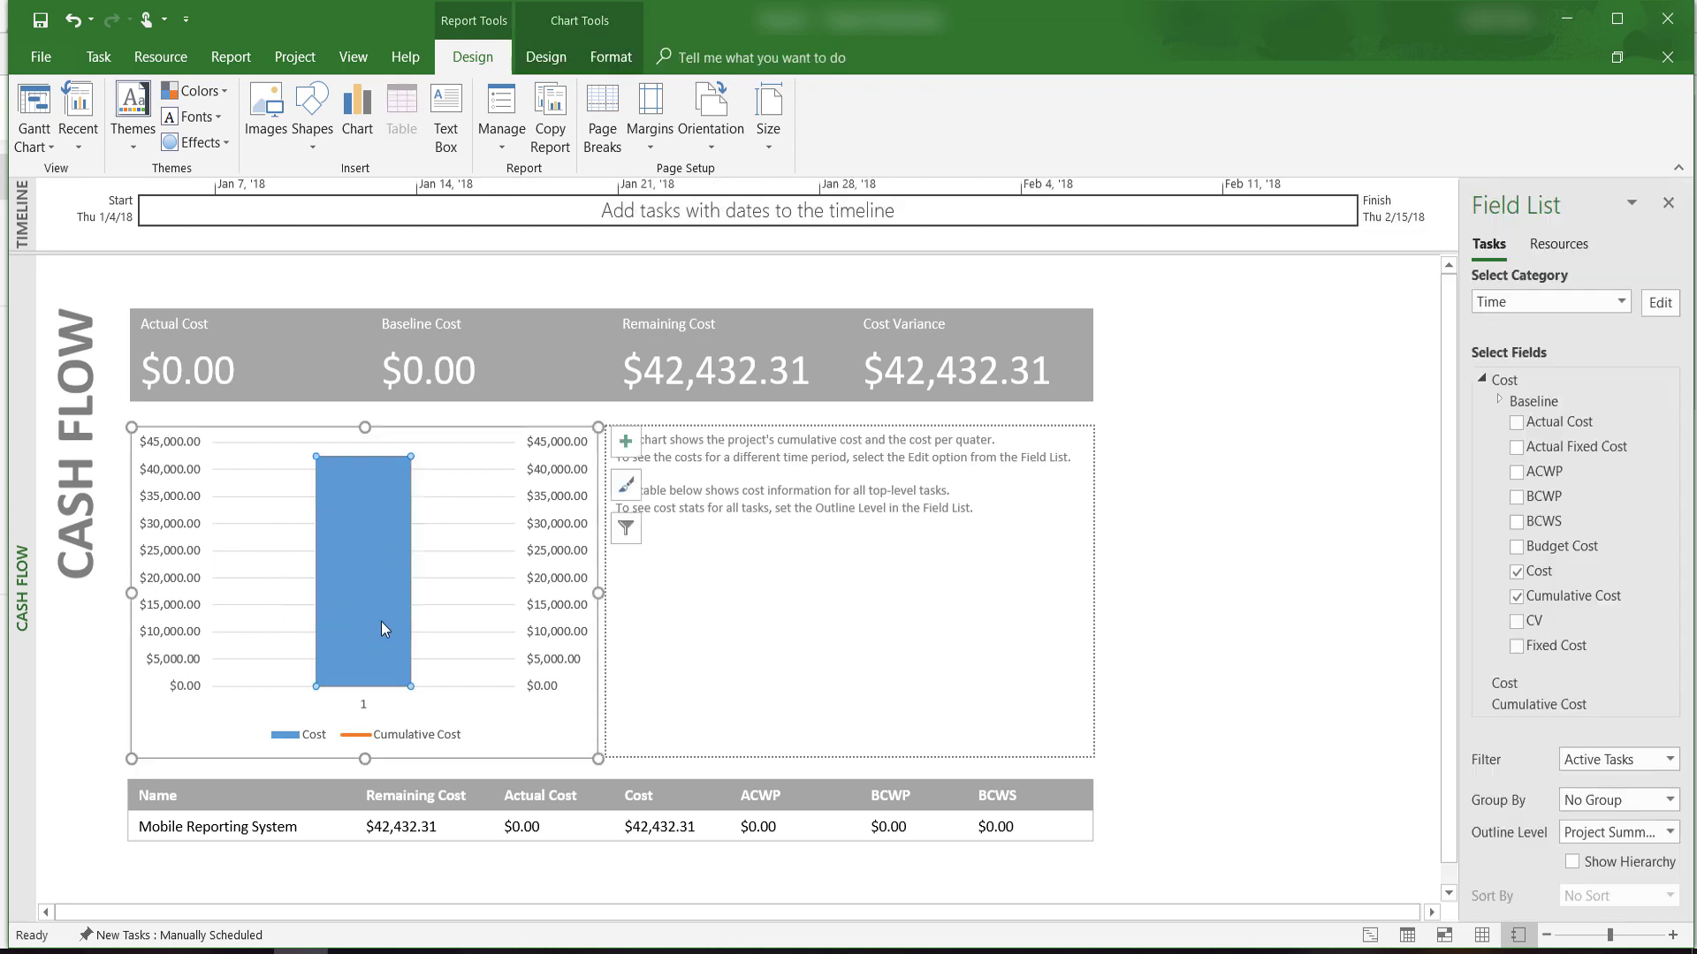
{"action": "scroll", "scroll_direction": "down", "scroll_amount": 3}
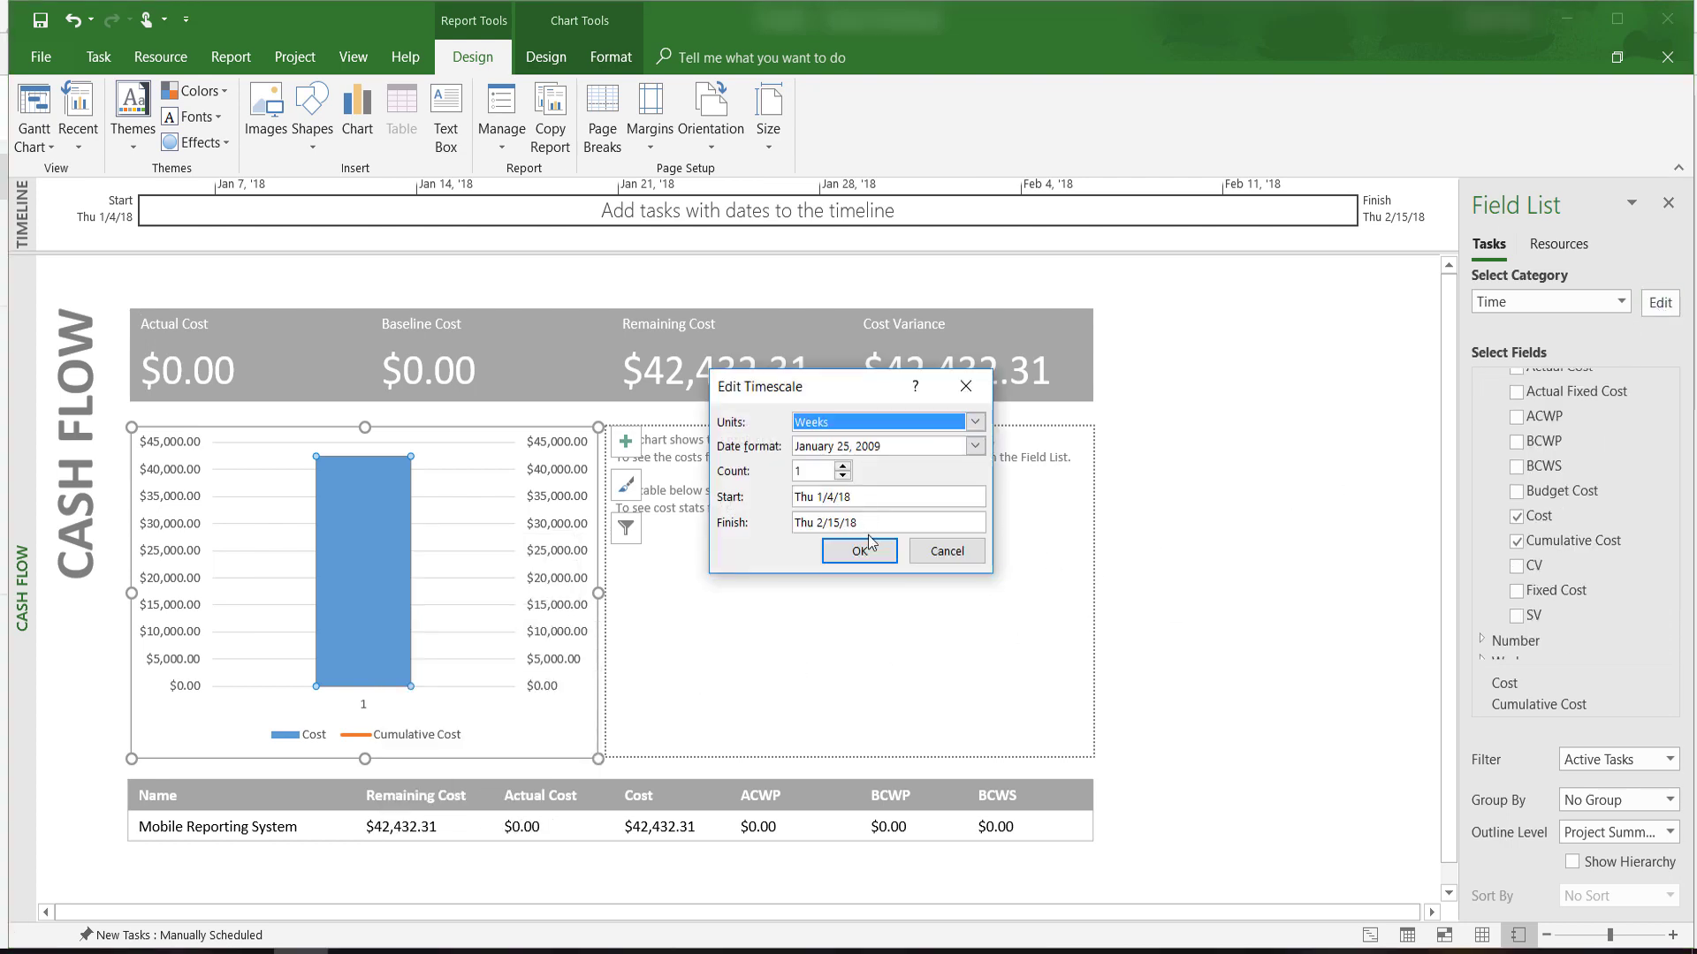
{"action": "left_click", "coordinate": [859, 550]}
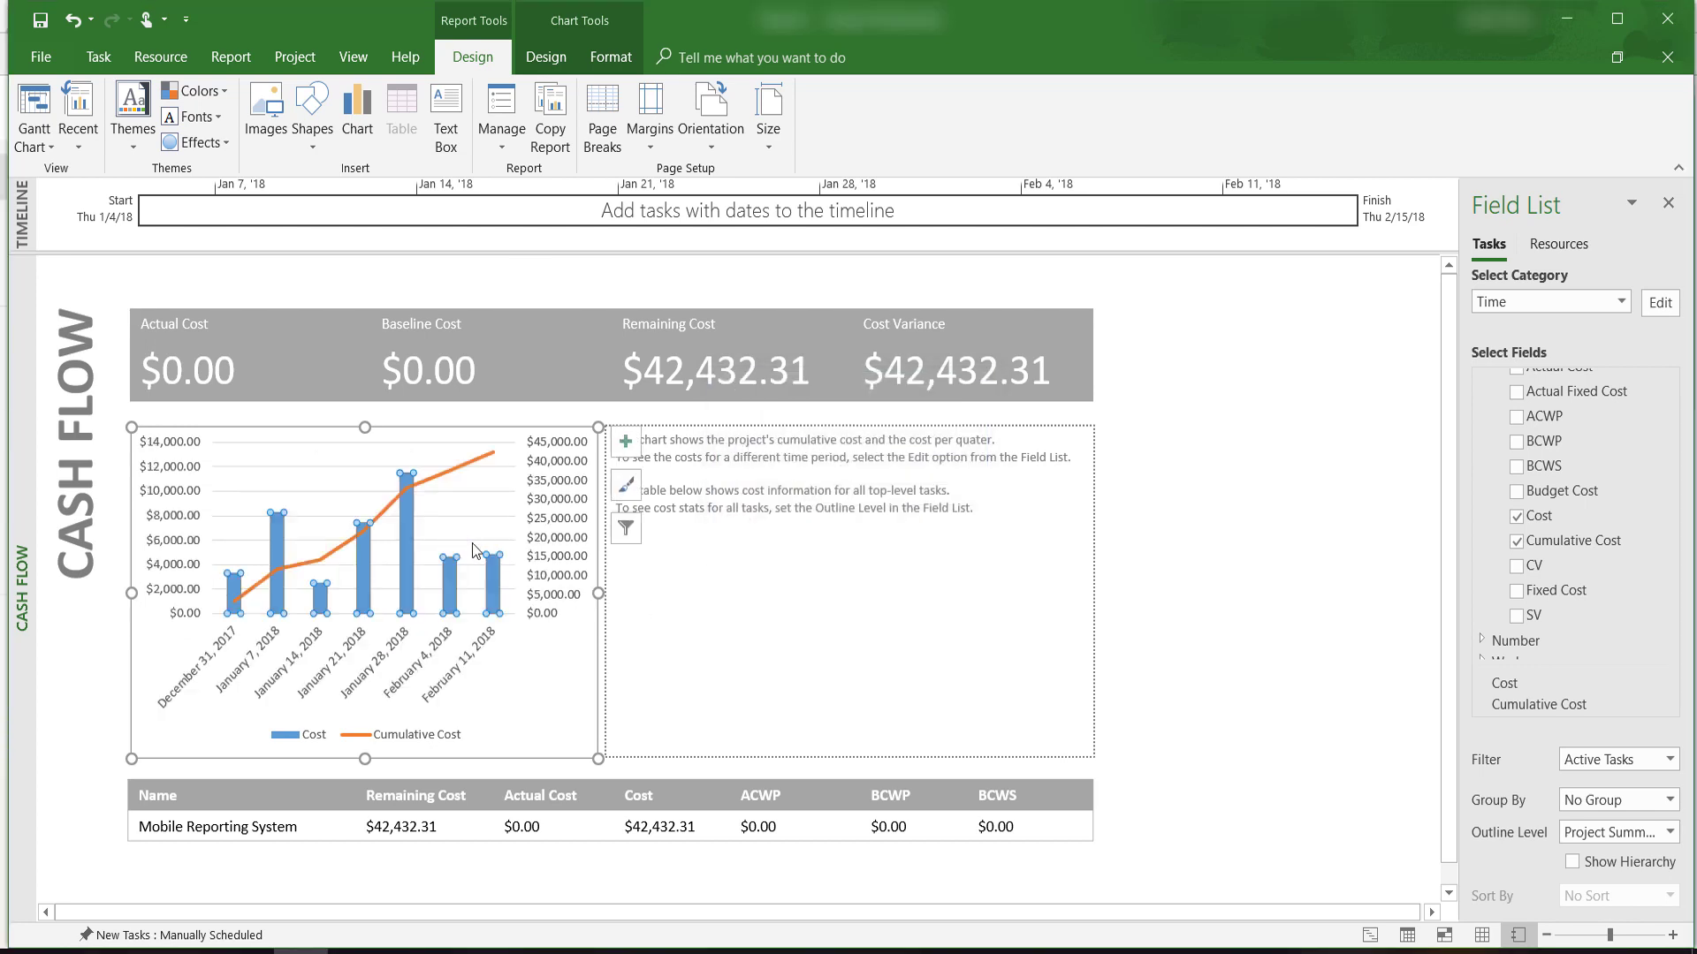